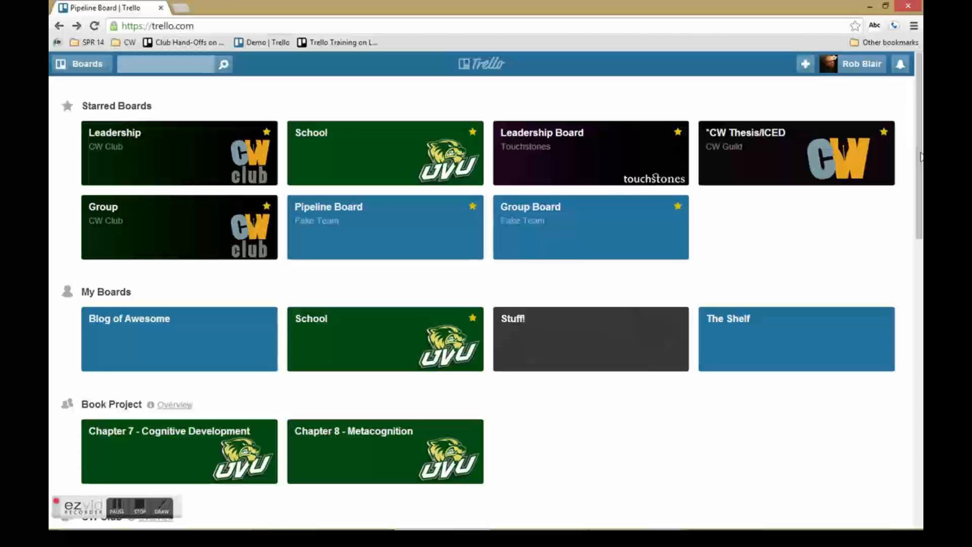
pyautogui.moveTo(854, 68)
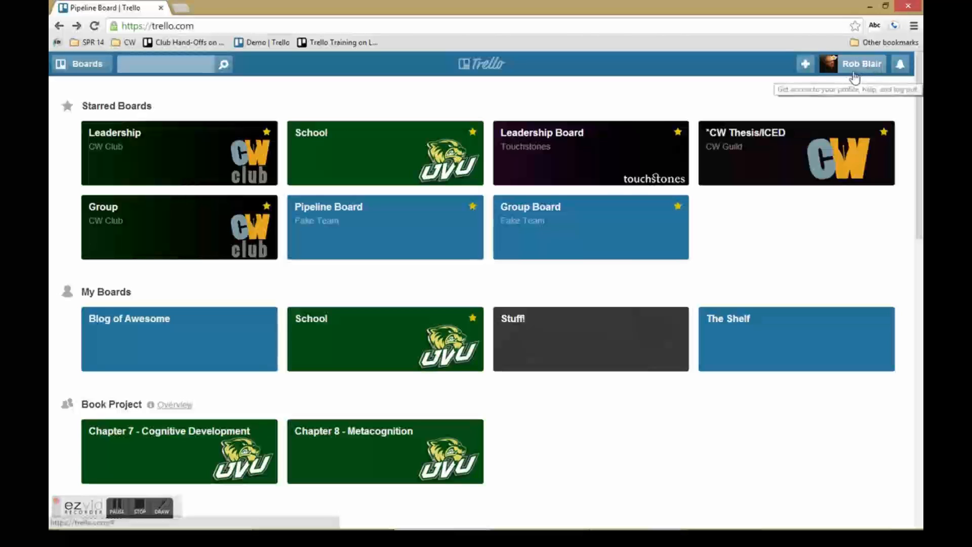
pyautogui.moveTo(819, 67)
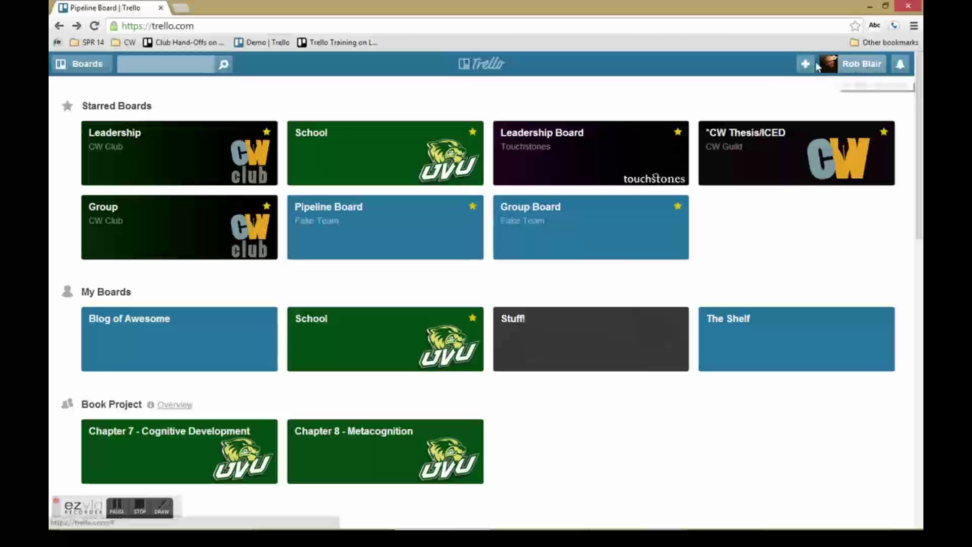
# Step: Create a board titled 'Pizza Pipeline' under the Fake Team organization
pyautogui.click(805, 64)
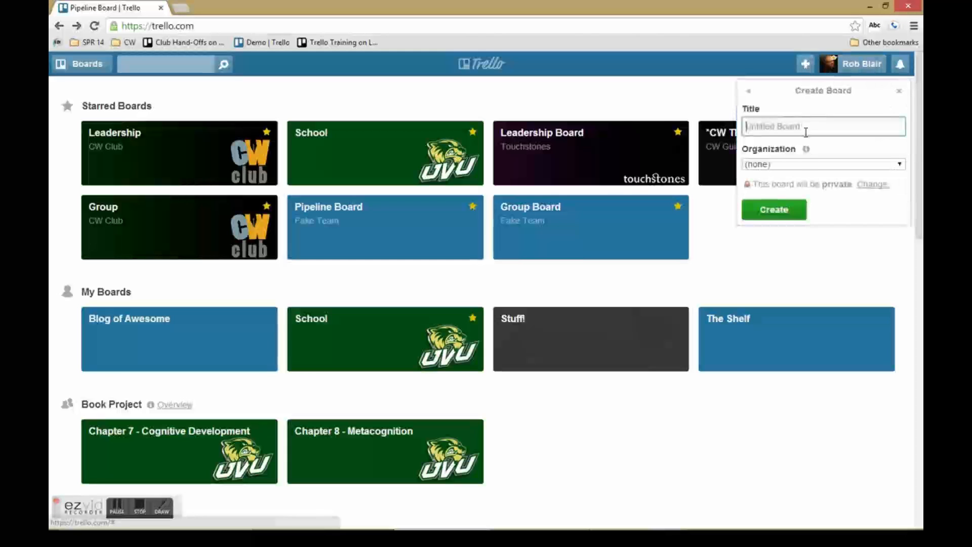
pyautogui.click(822, 165)
pyautogui.write('Pizz')
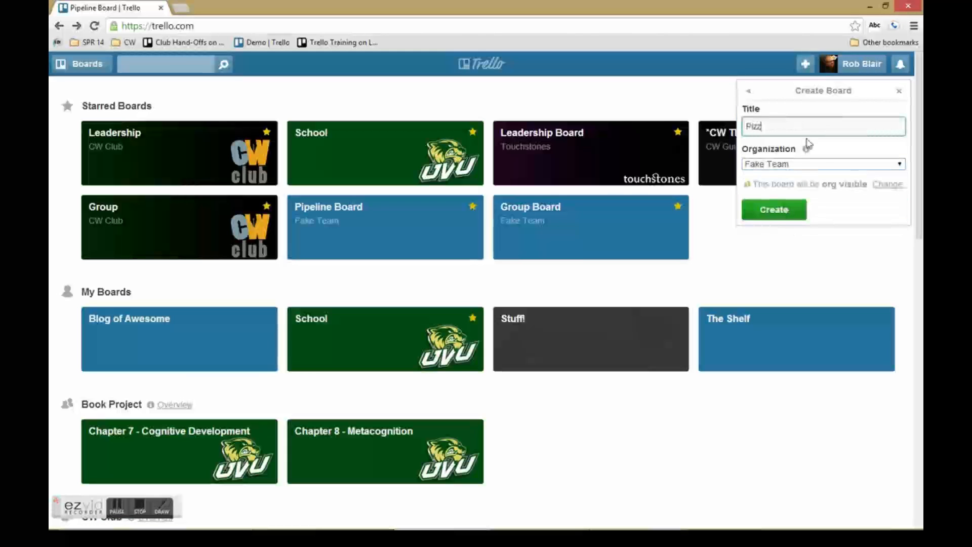
pyautogui.write('a Pipeline')
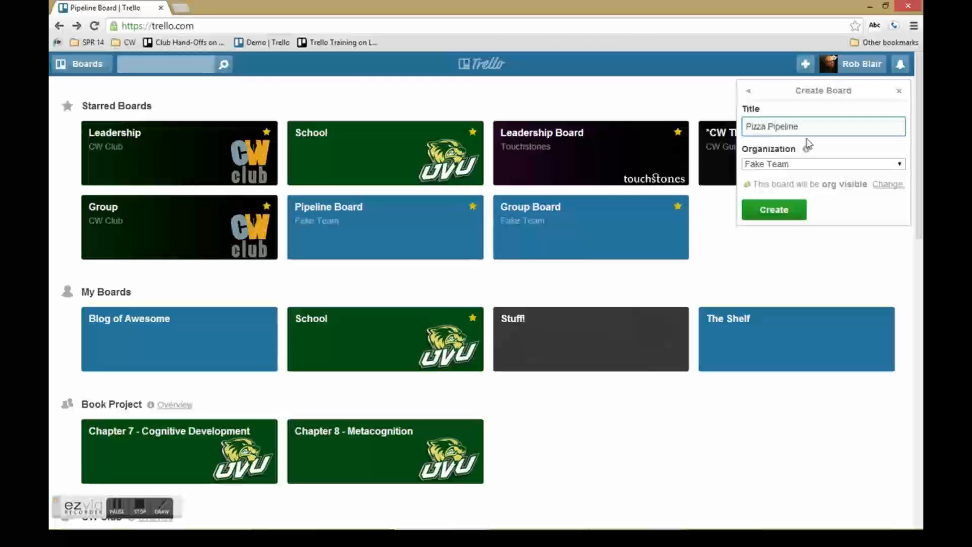
pyautogui.click(773, 209)
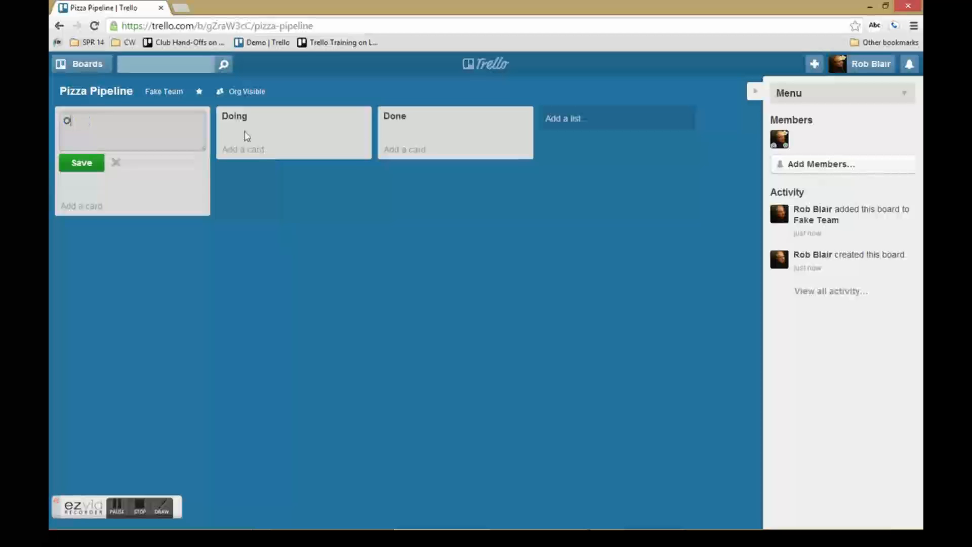
# Step: Name the lists Order Received, Prepare Dough, Sauce, then add Cheese and Toppings lists
pyautogui.write('rder Received')
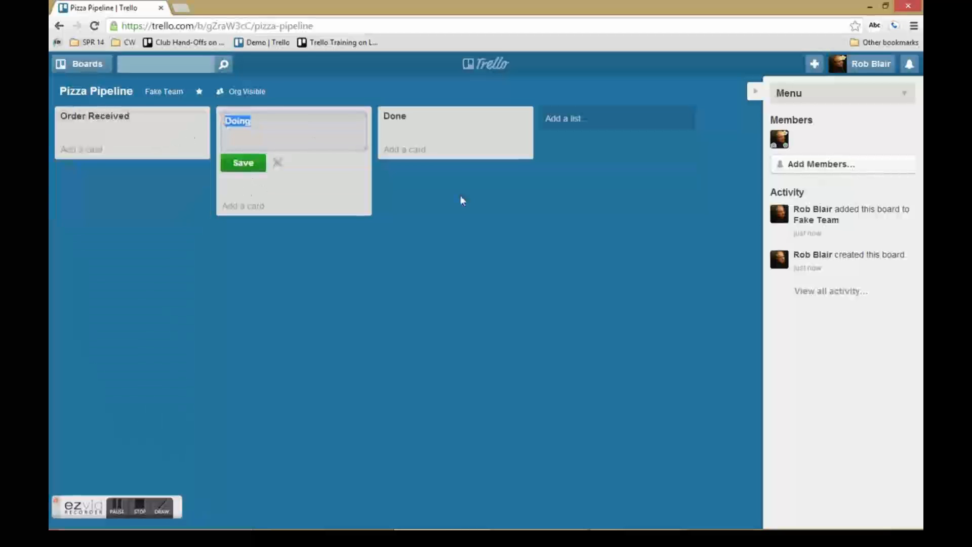
pyautogui.write('Prepare Dough')
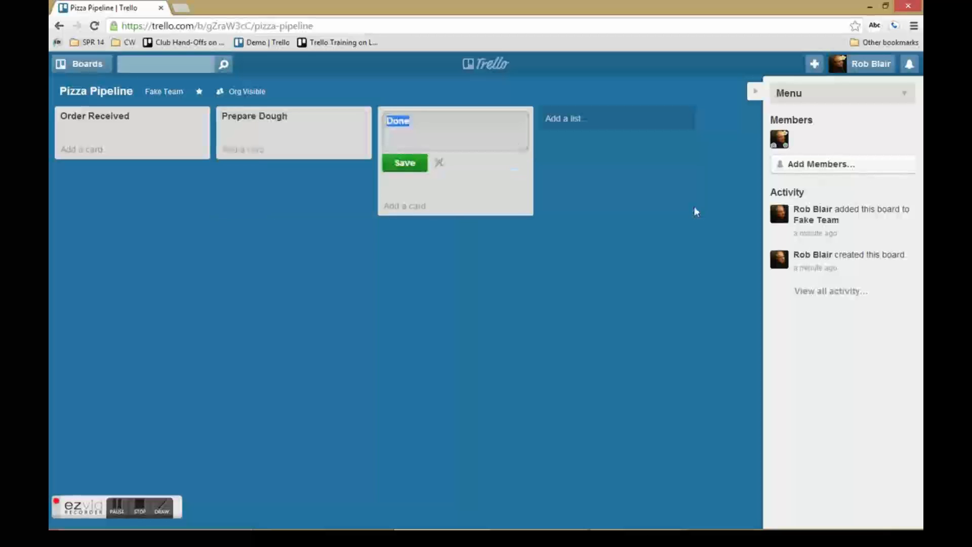
pyautogui.click(404, 162)
pyautogui.write('Toppings')
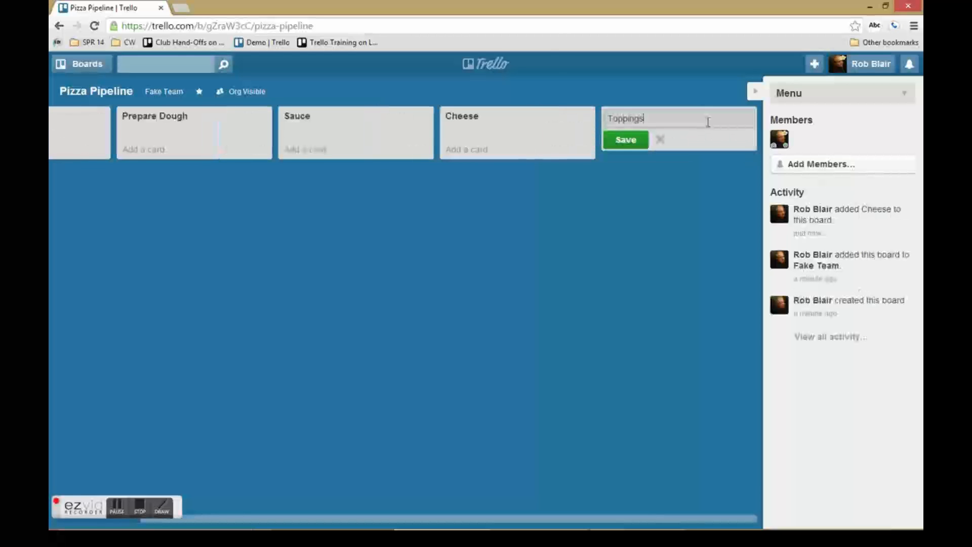
pyautogui.click(626, 139)
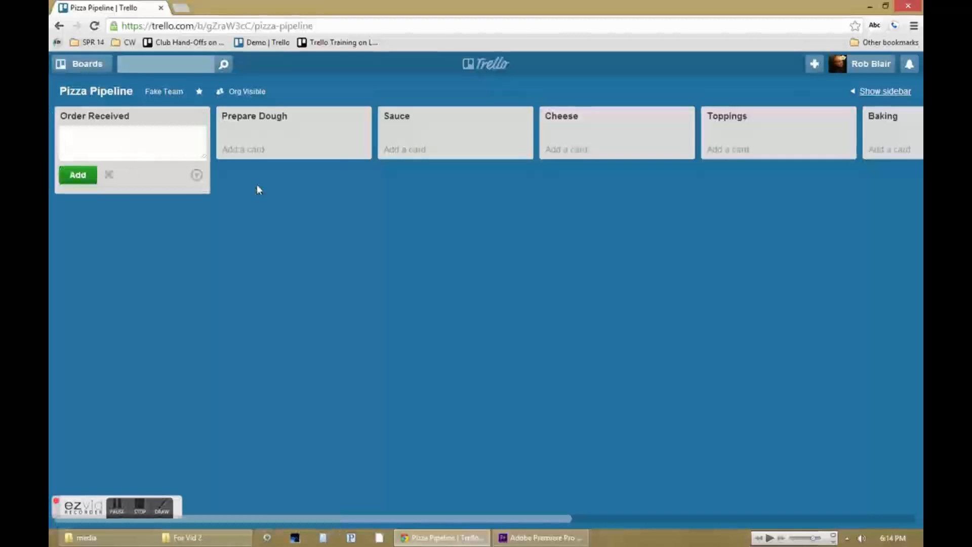
# Step: Add a 'Pineapple Pizza' card to Order Received and assign Fakefakerson to it
pyautogui.write('Pineap')
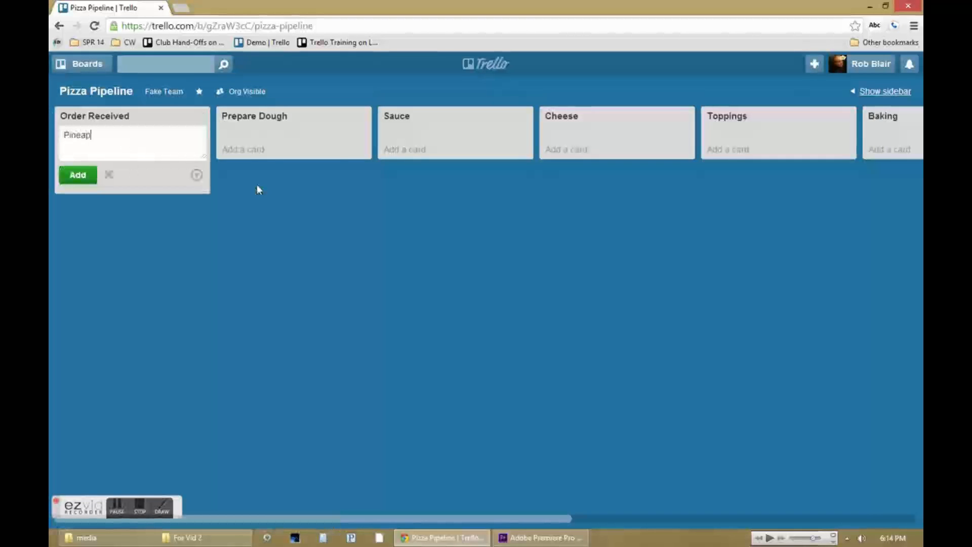
pyautogui.click(78, 176)
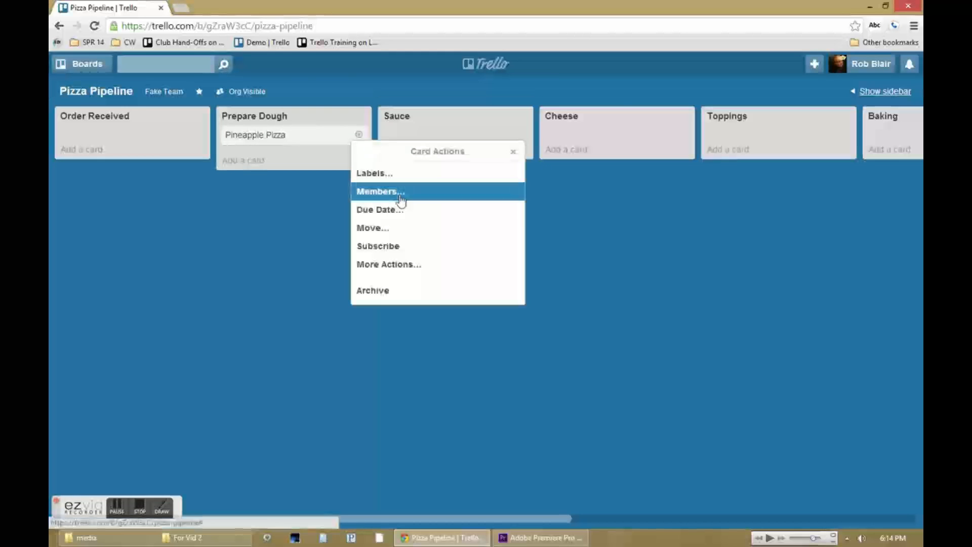
pyautogui.click(378, 191)
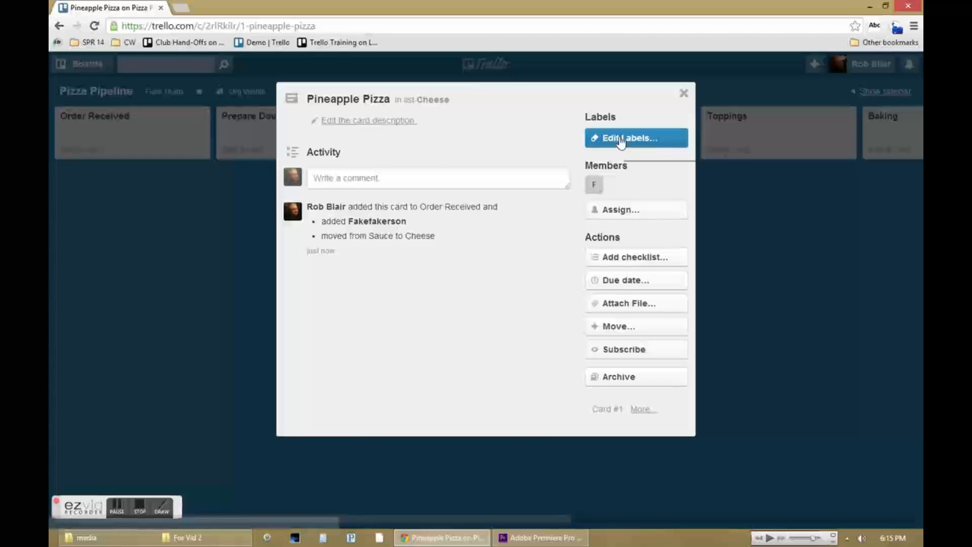
# Step: Comment 'We are out of cheese, I used cantaloupe/antelopes instead' on the Pineapple Pizza card
pyautogui.write('We are')
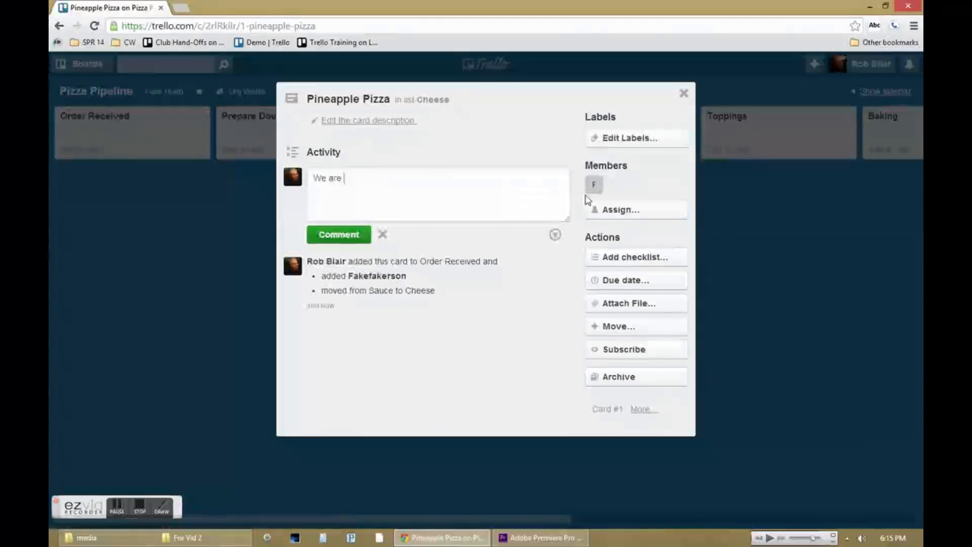
pyautogui.write('out of cheese  I used cante')
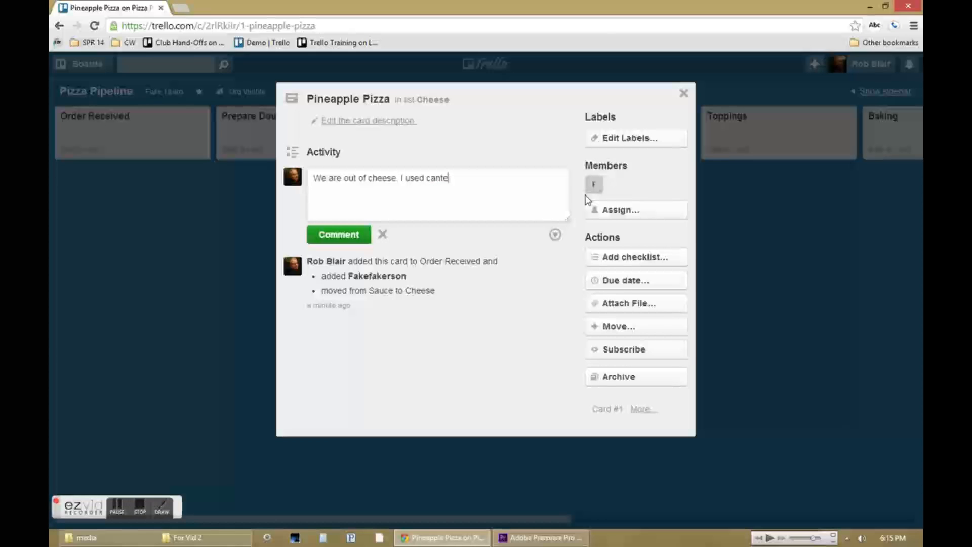
pyautogui.write('lop')
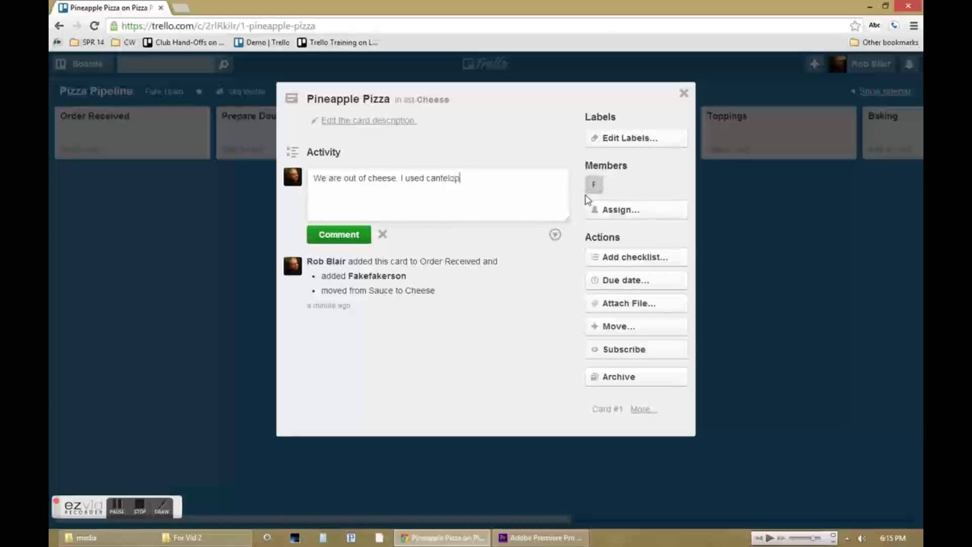
pyautogui.write('antelopes ins')
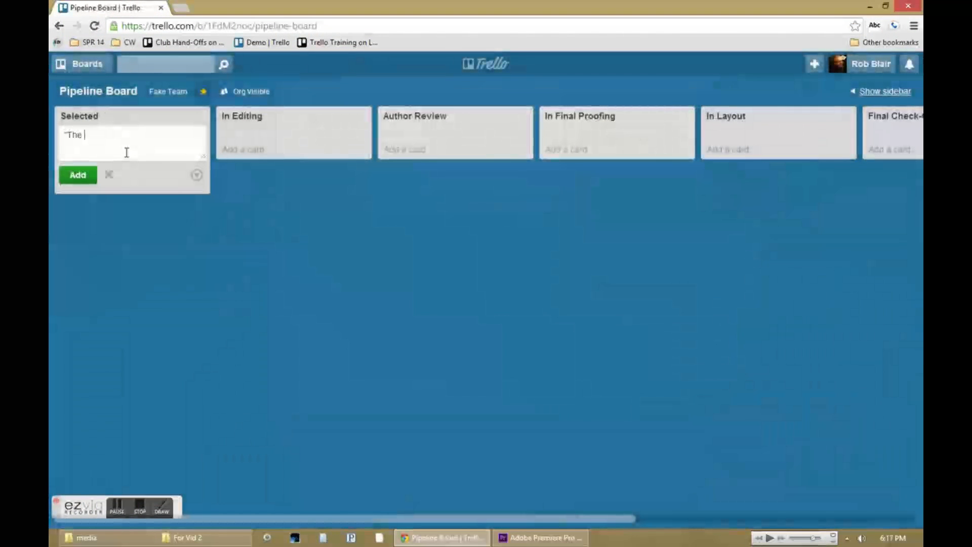
# Step: Add a 'The Man Who Ate Peanuts' card to Selected and close its details after attaching the manuscript
pyautogui.write('Man Who Ate Peanuts"')
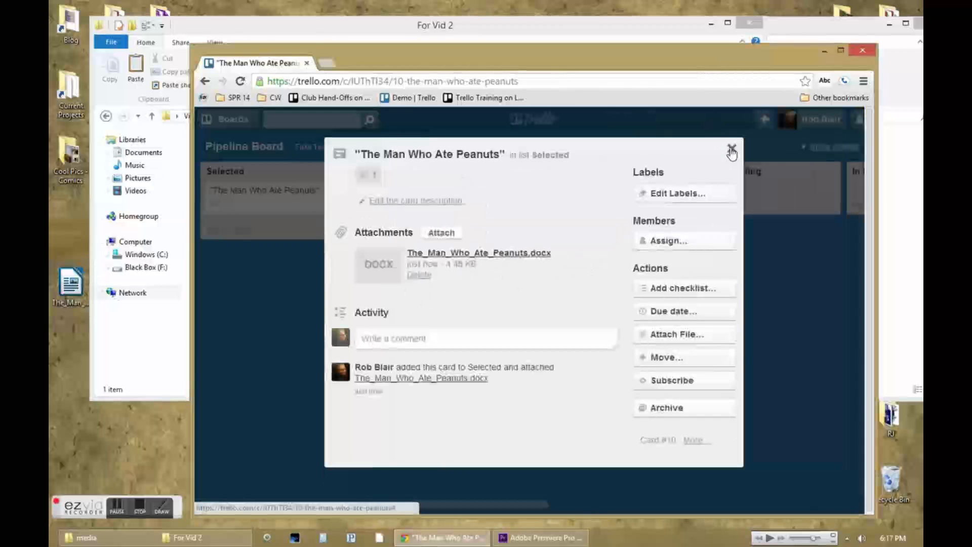
pyautogui.click(731, 152)
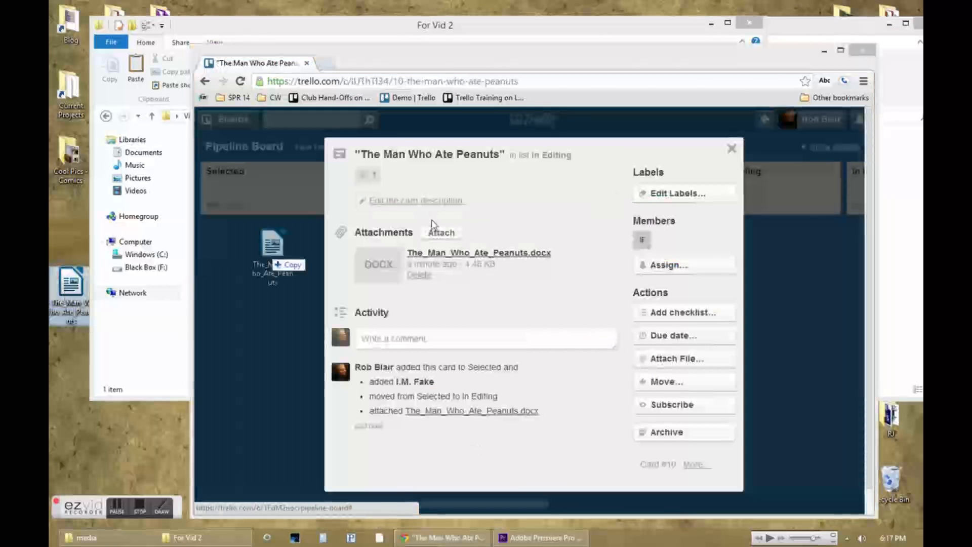
pyautogui.click(731, 148)
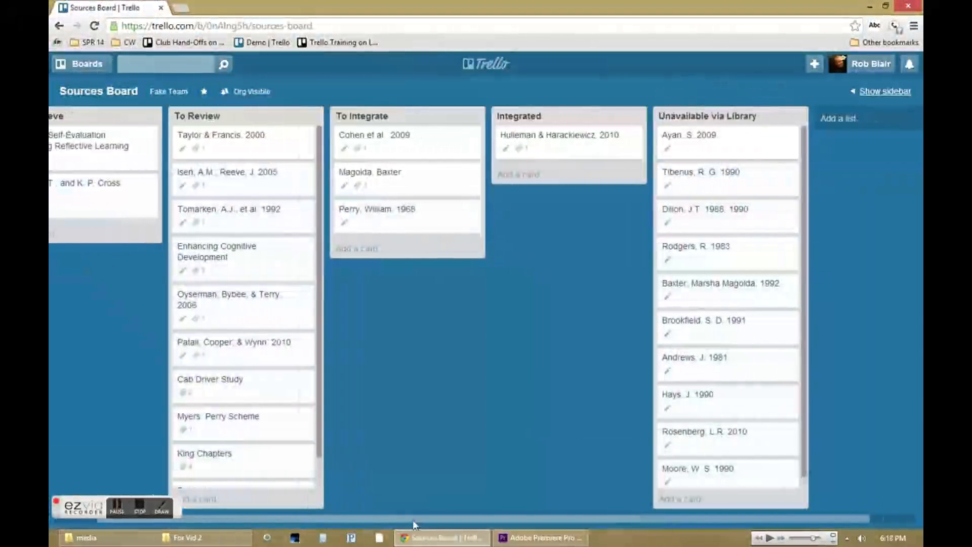
# Step: Read the Angelo and Cross 1993 citation card's details and return to the Sources Board lists
pyautogui.hscroll(-3)
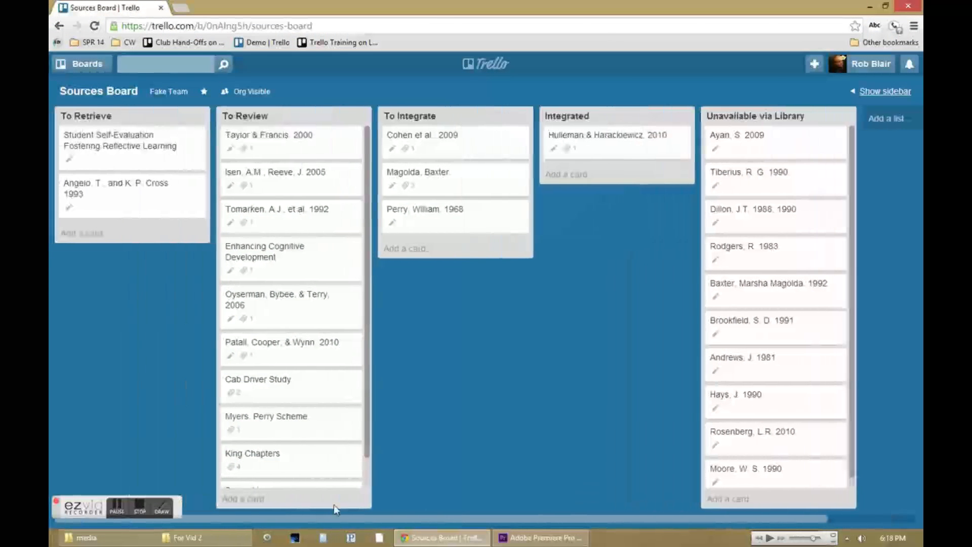
pyautogui.moveTo(297, 504)
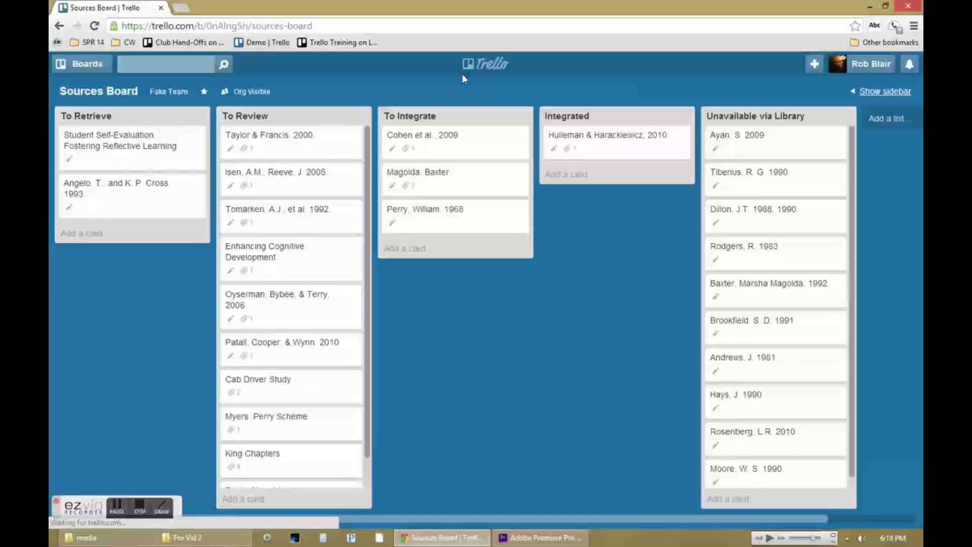
pyautogui.click(115, 189)
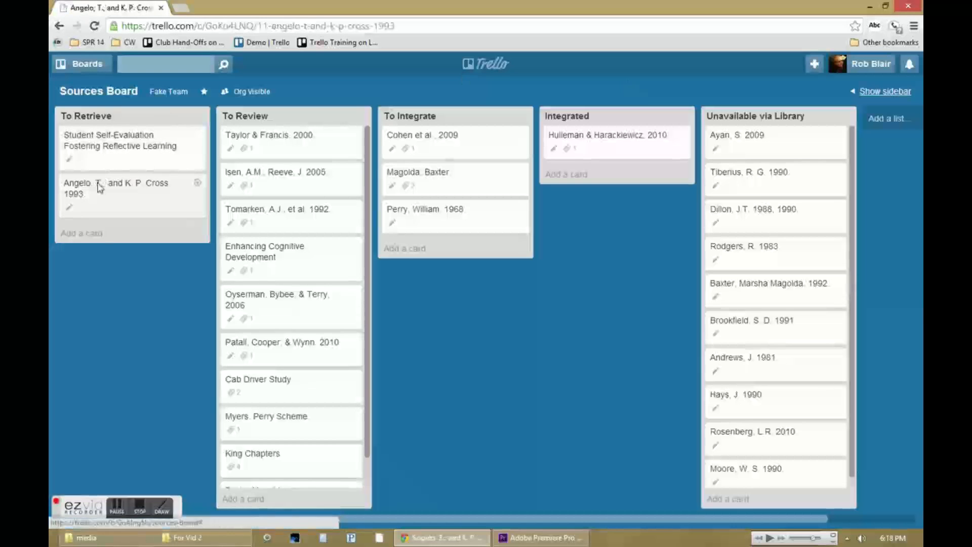
pyautogui.click(115, 188)
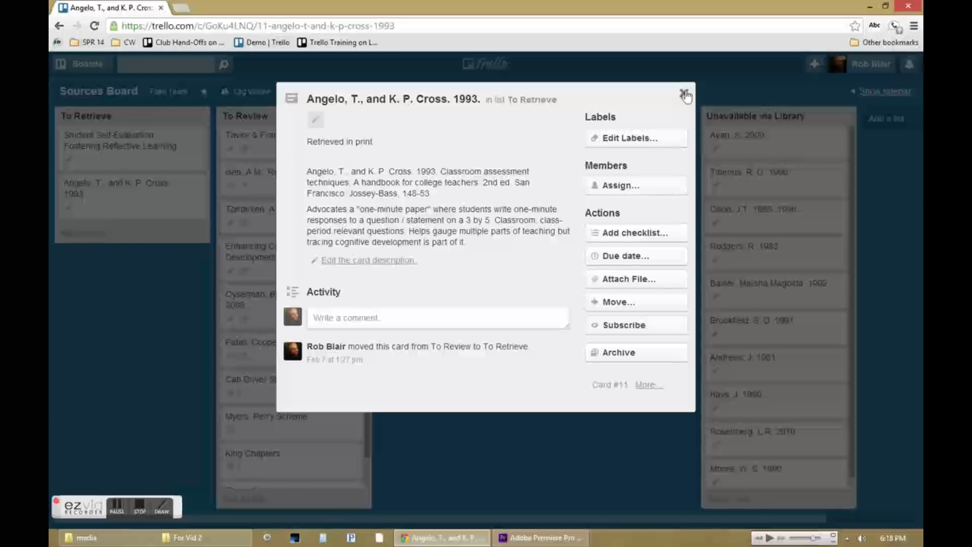
pyautogui.click(686, 95)
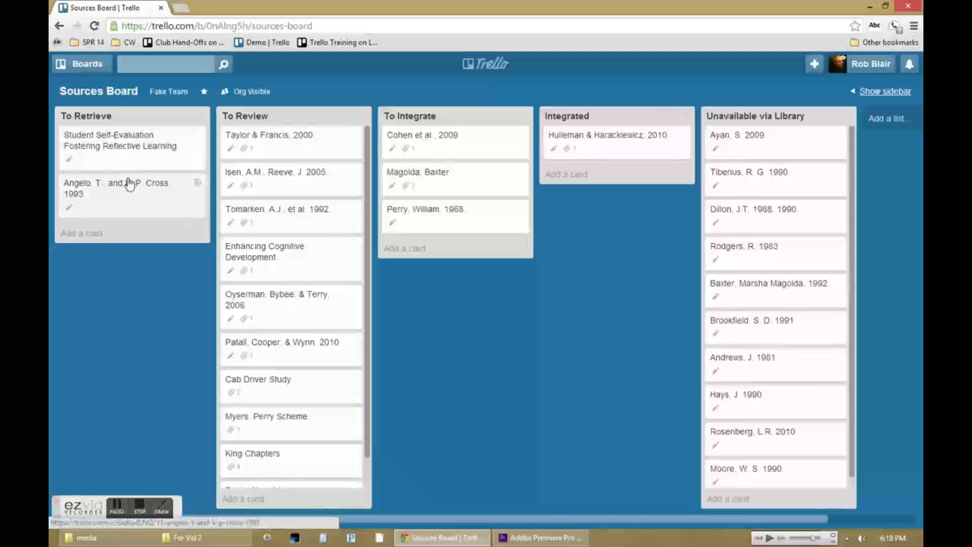
pyautogui.moveTo(288, 138)
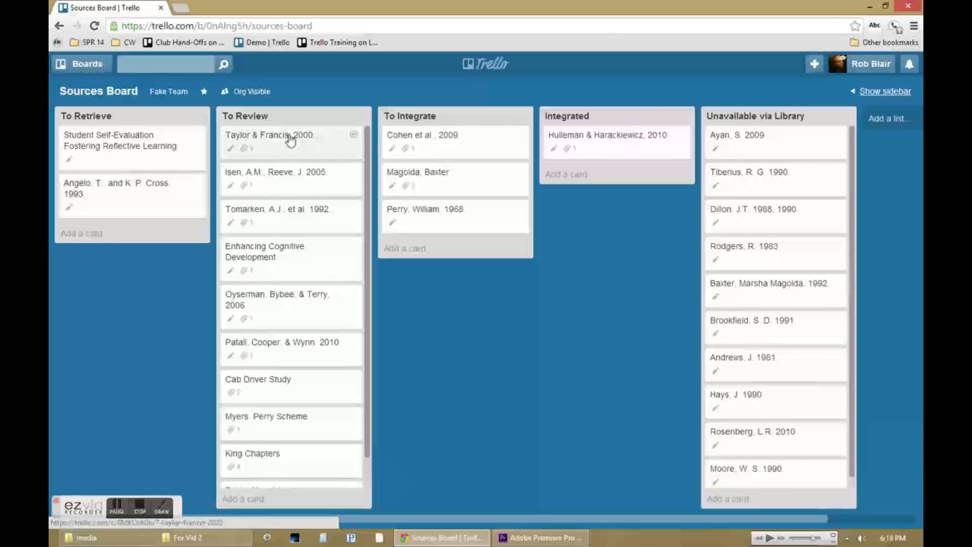
pyautogui.moveTo(146, 184)
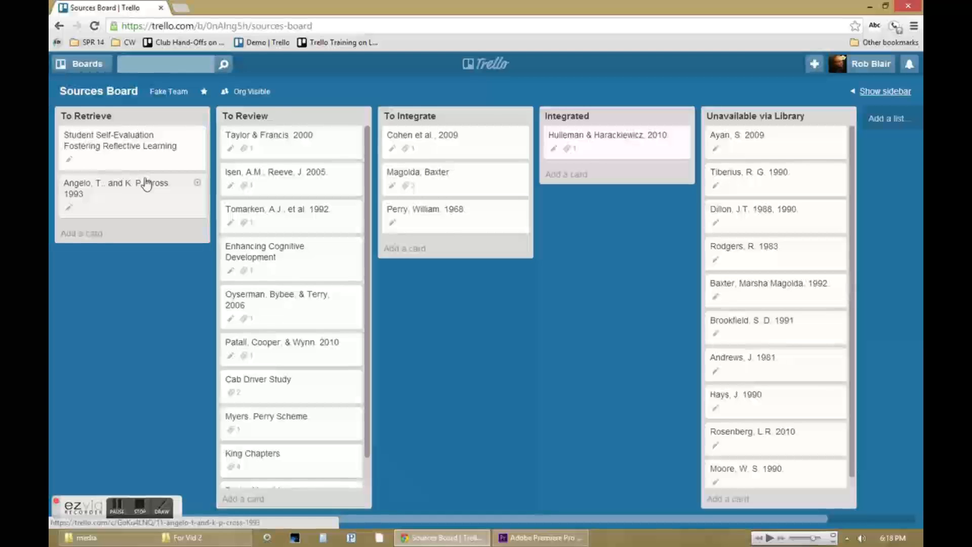
pyautogui.click(115, 188)
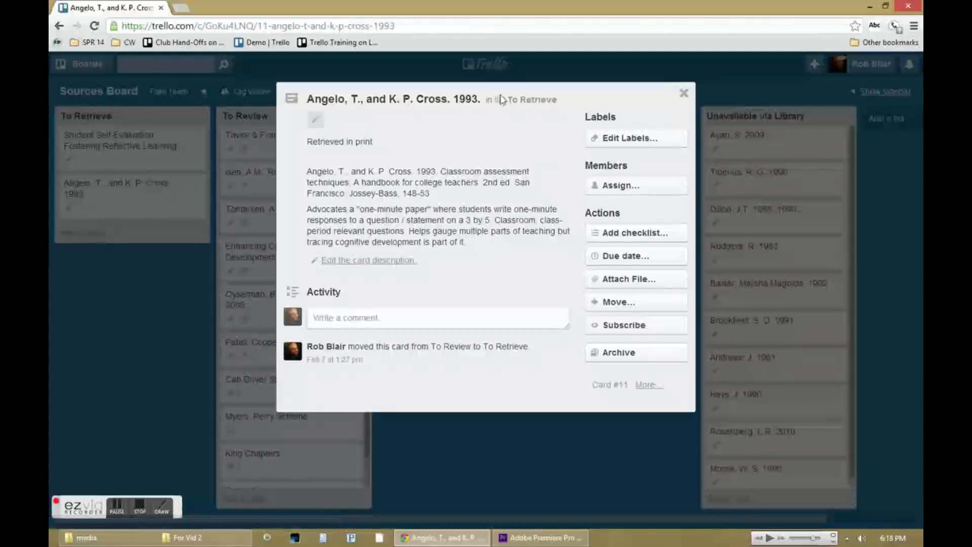
pyautogui.click(685, 92)
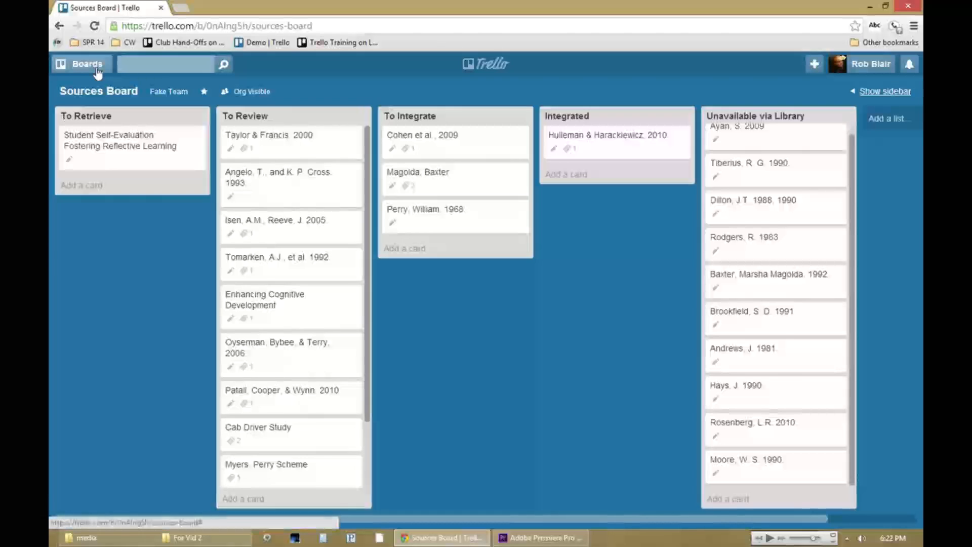
pyautogui.moveTo(87, 64)
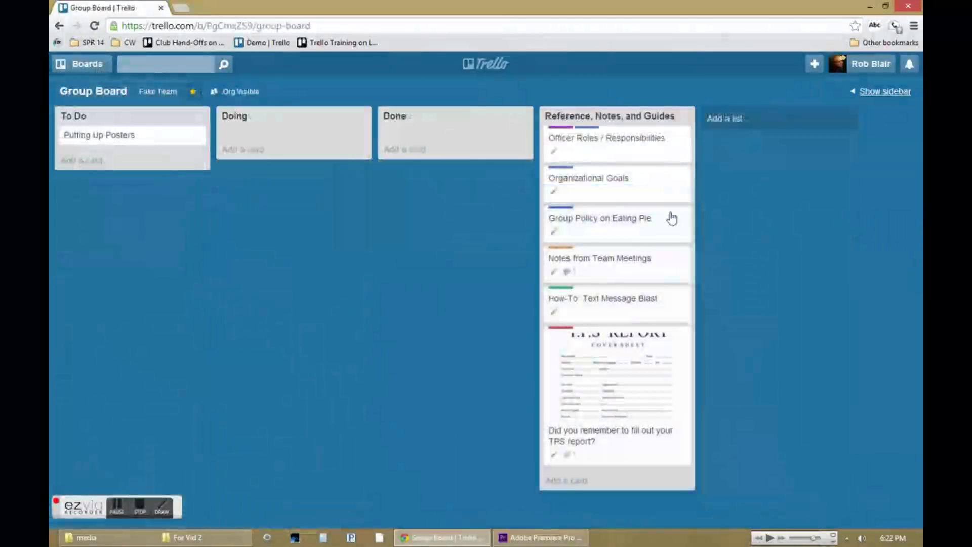
# Step: Read the Group Policy on Eating Pie and Notes from Team Meetings reference cards
pyautogui.click(599, 218)
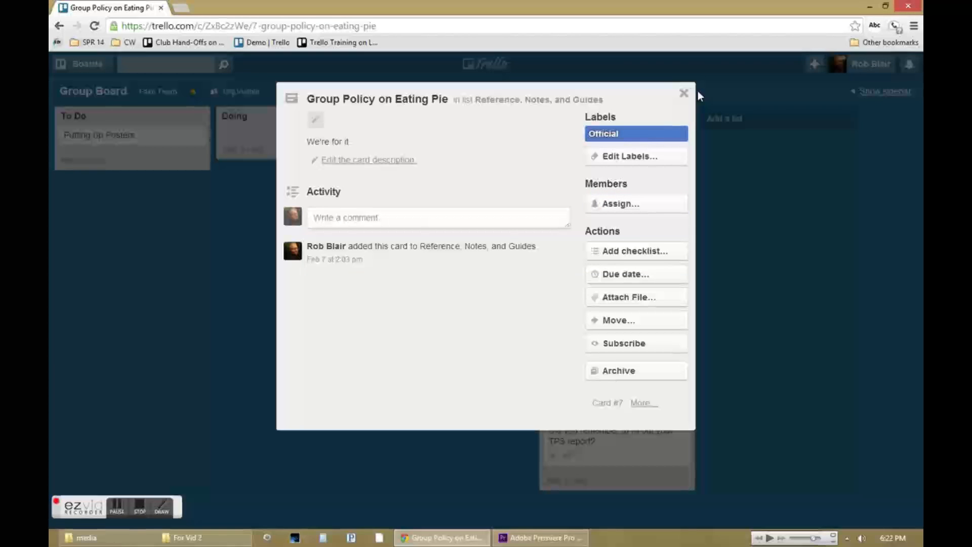
pyautogui.click(684, 93)
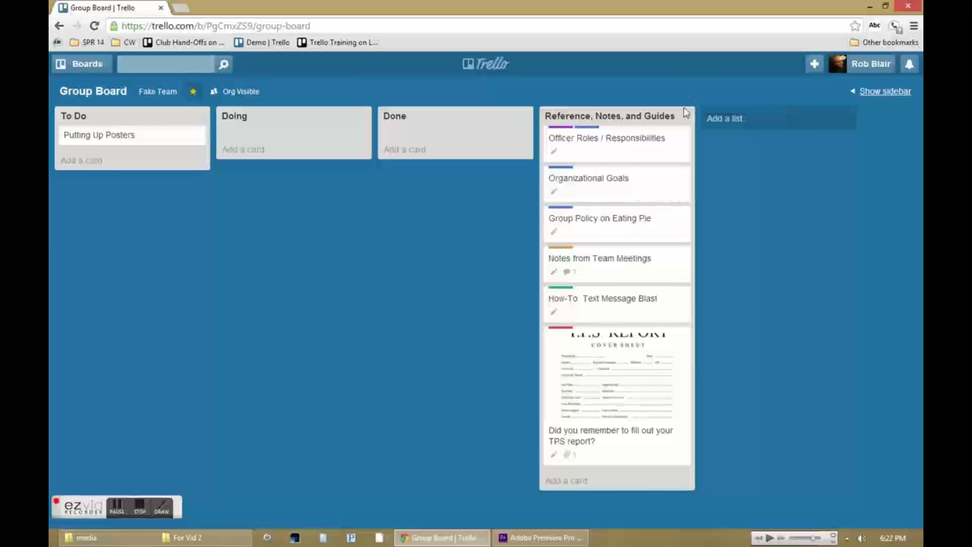
pyautogui.click(599, 258)
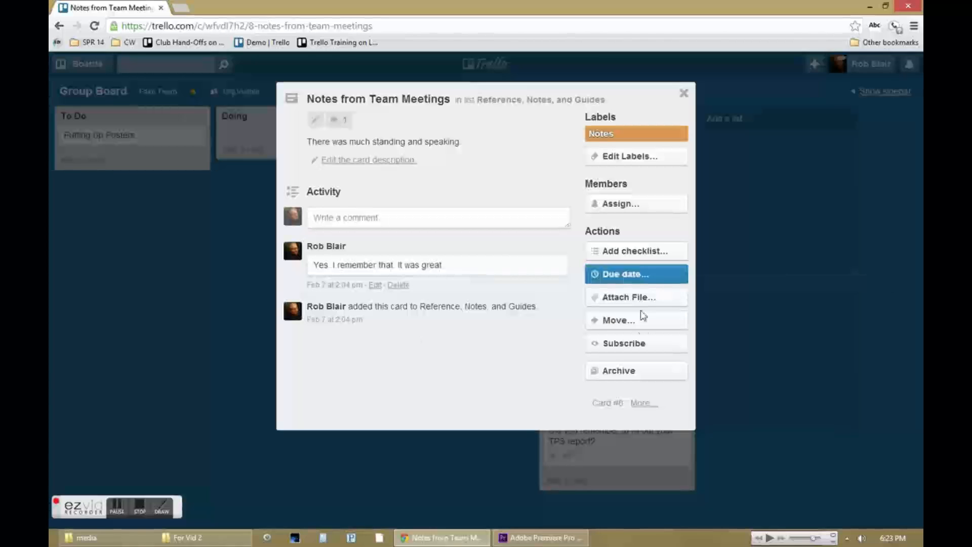
pyautogui.moveTo(696, 107)
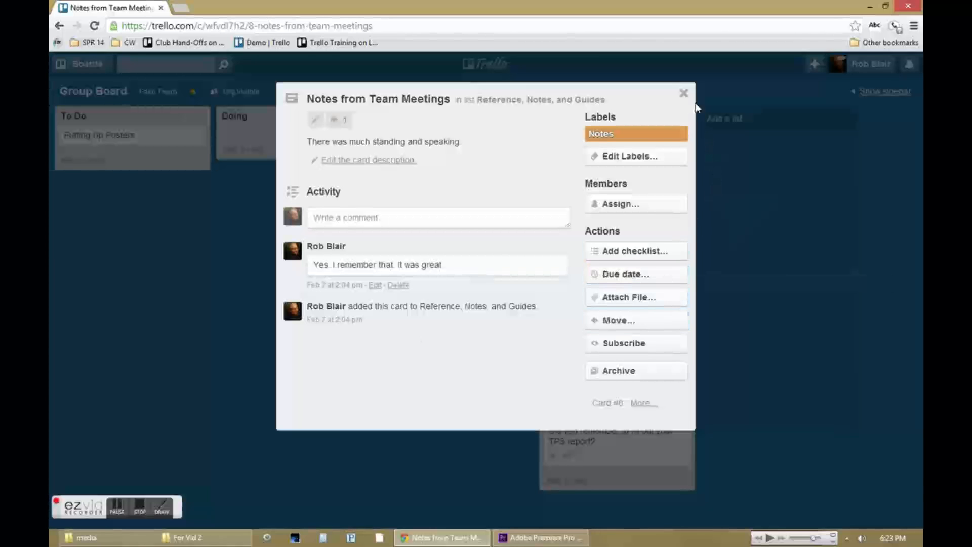
pyautogui.click(683, 93)
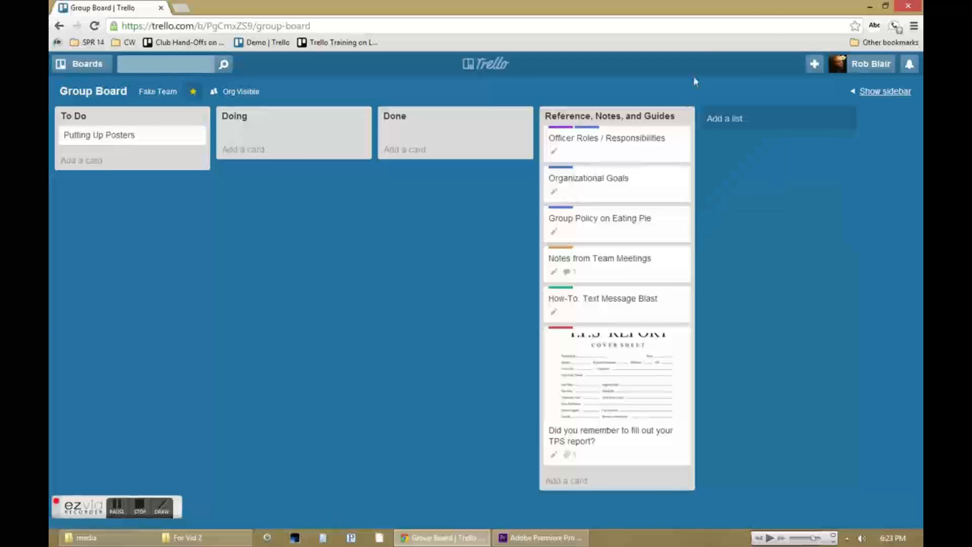
pyautogui.moveTo(665, 7)
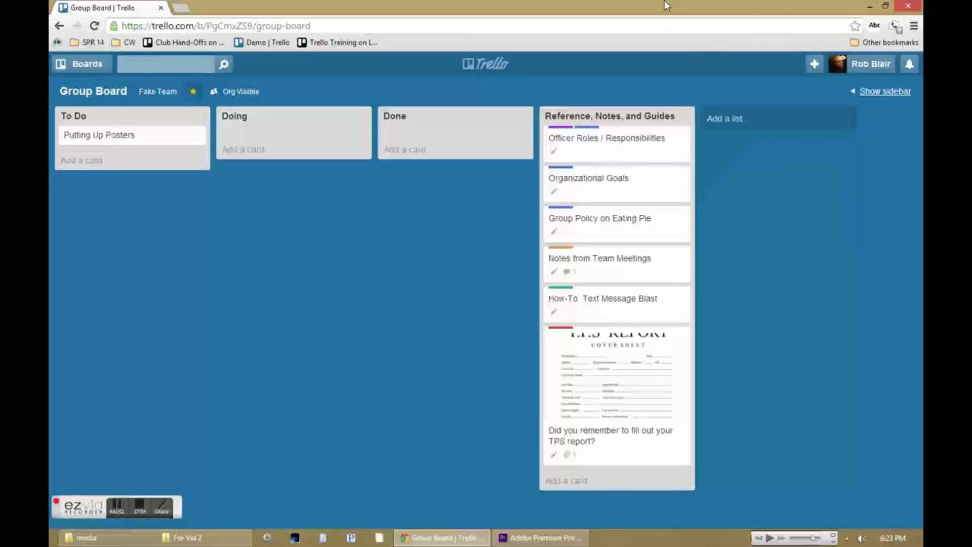
pyautogui.moveTo(353, 220)
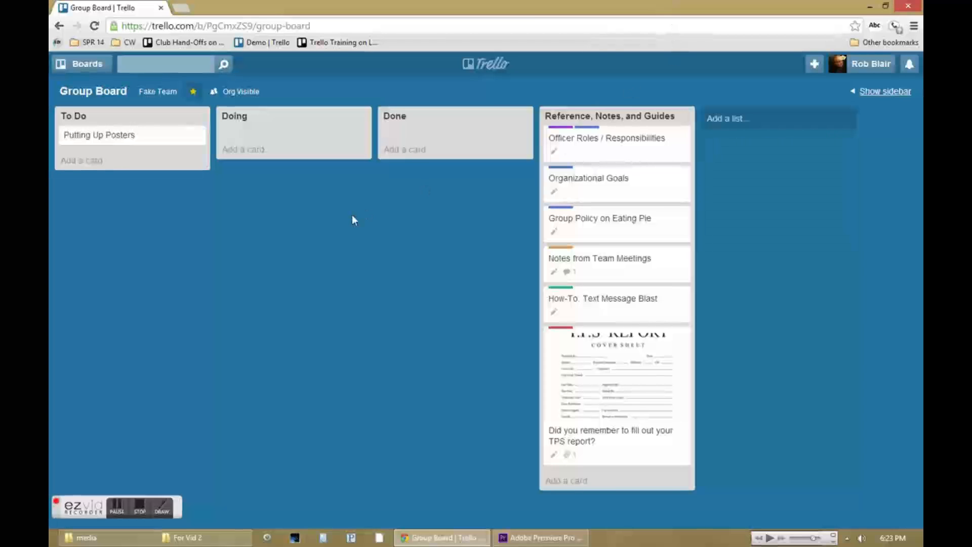
# Step: Read the TPS report reminder card and return to the Group Board
pyautogui.click(615, 385)
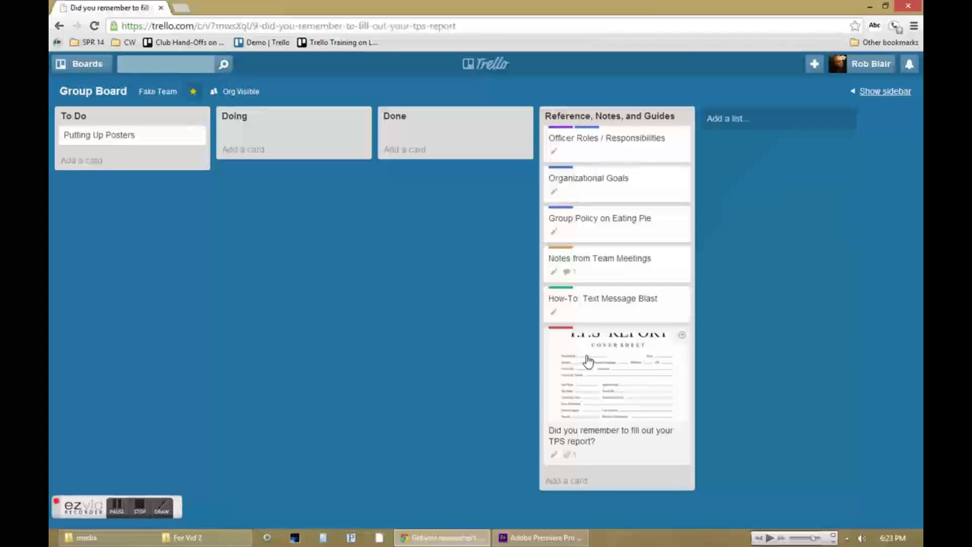
pyautogui.click(616, 375)
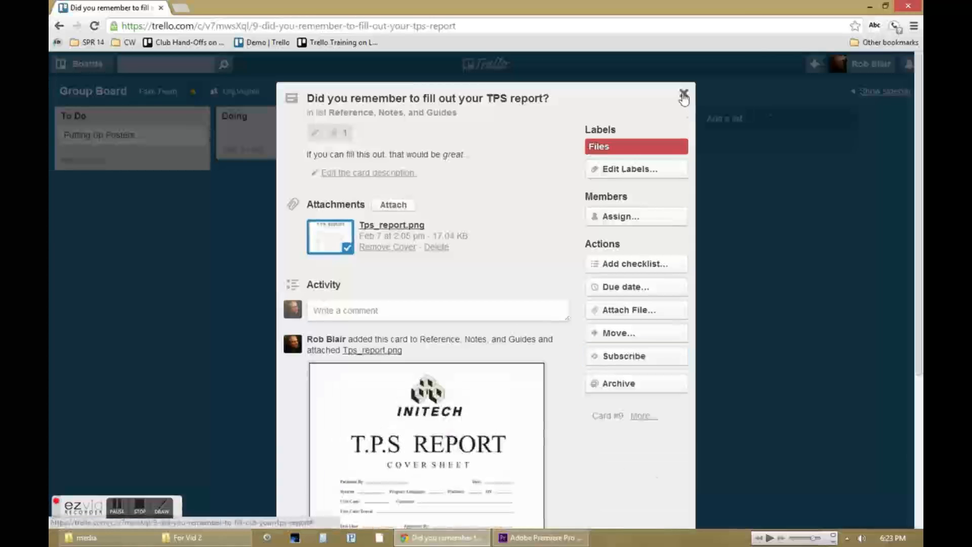
pyautogui.moveTo(684, 99)
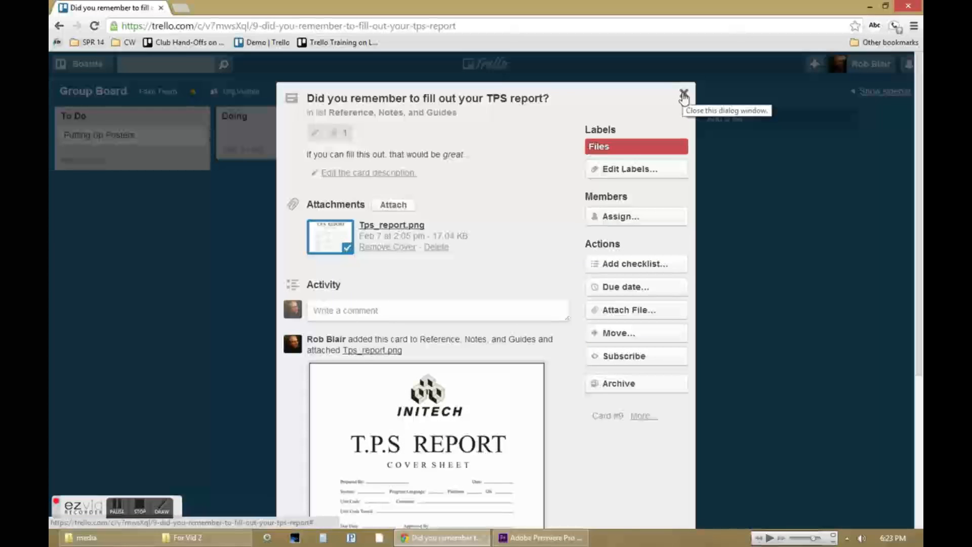
pyautogui.click(683, 94)
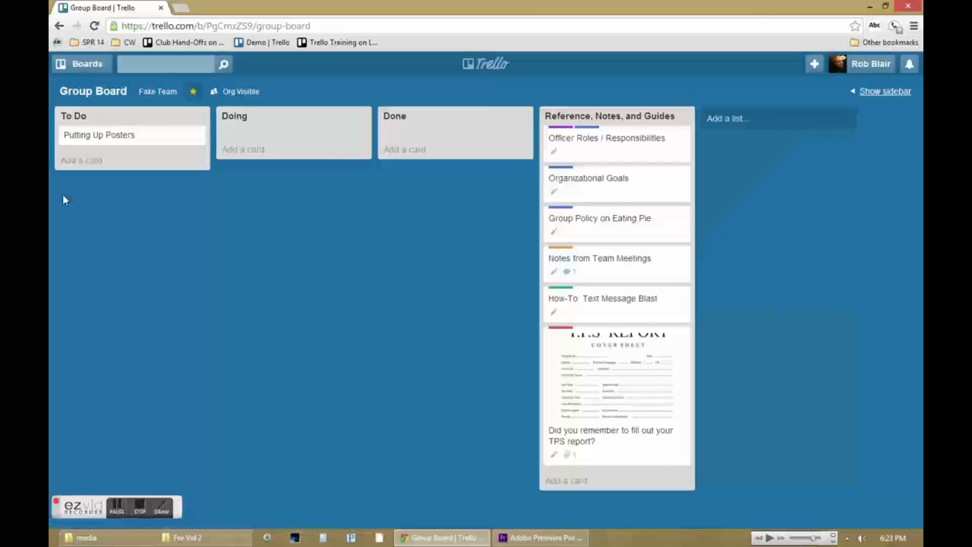
pyautogui.moveTo(92, 183)
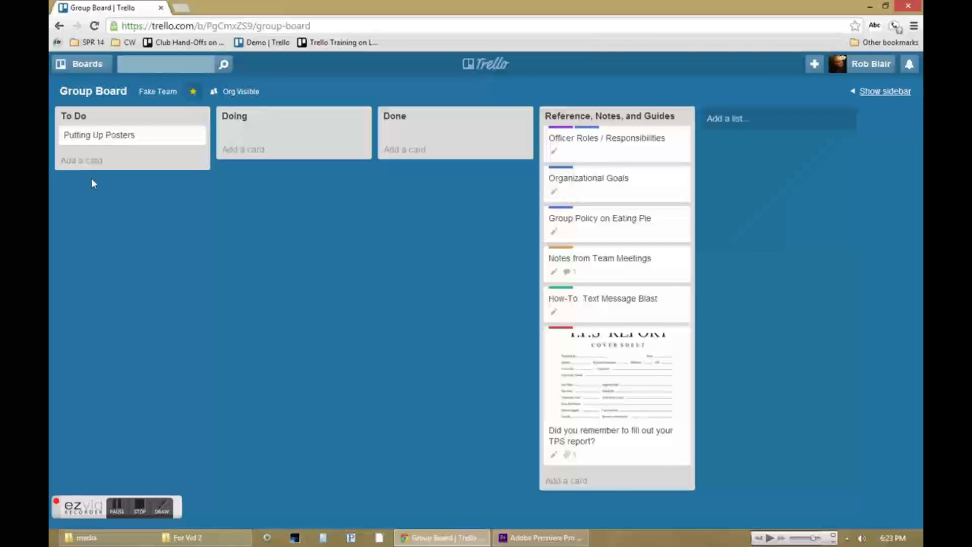
pyautogui.moveTo(124, 140)
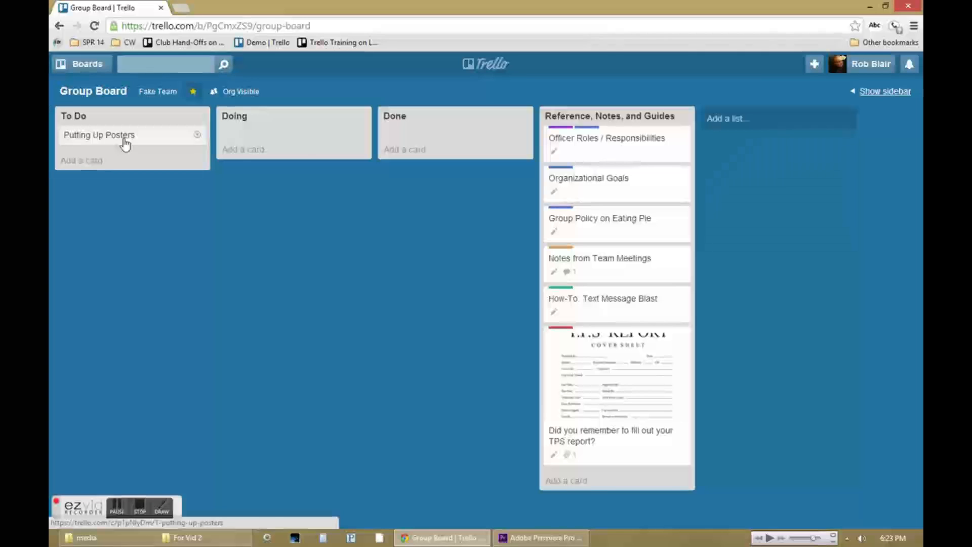
# Step: Describe the Putting Up Posters card: 'We need help putting up posters around the world...'
pyautogui.click(98, 135)
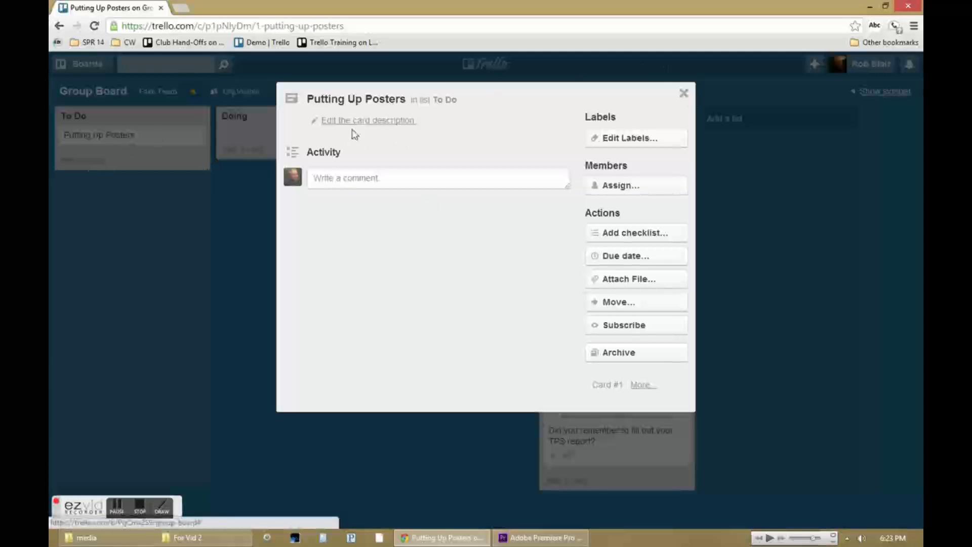
pyautogui.write('We need help putting up posters around')
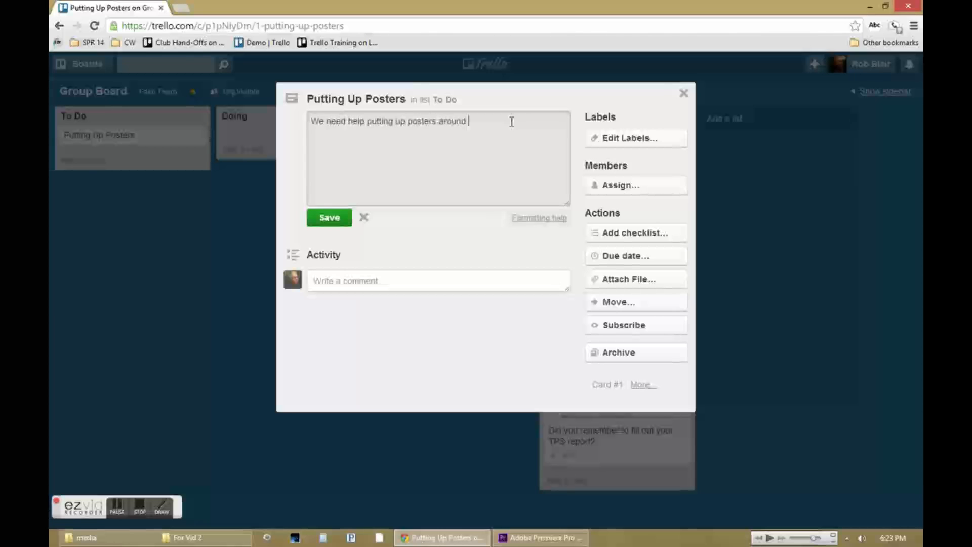
pyautogui.write("the world. It's going to take a lot of tim")
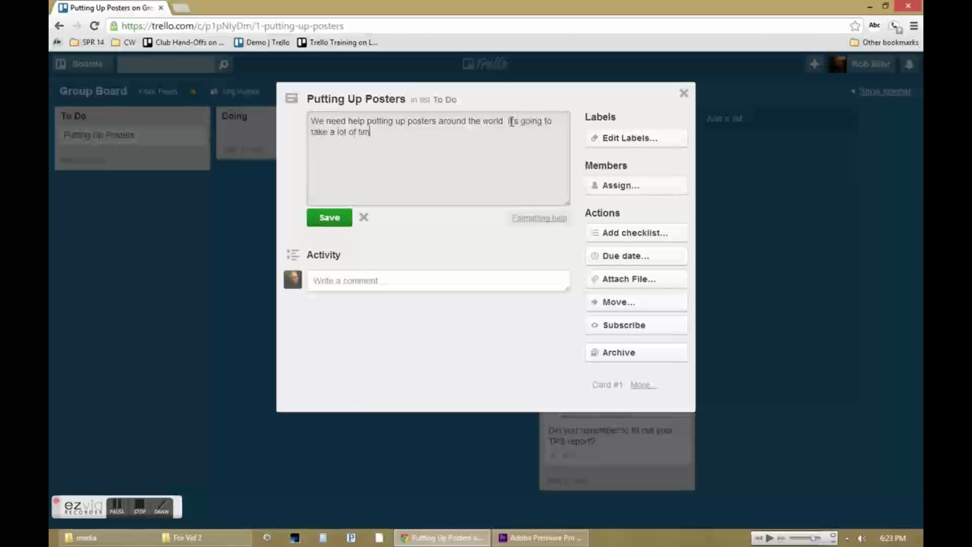
pyautogui.write('e, and the more we')
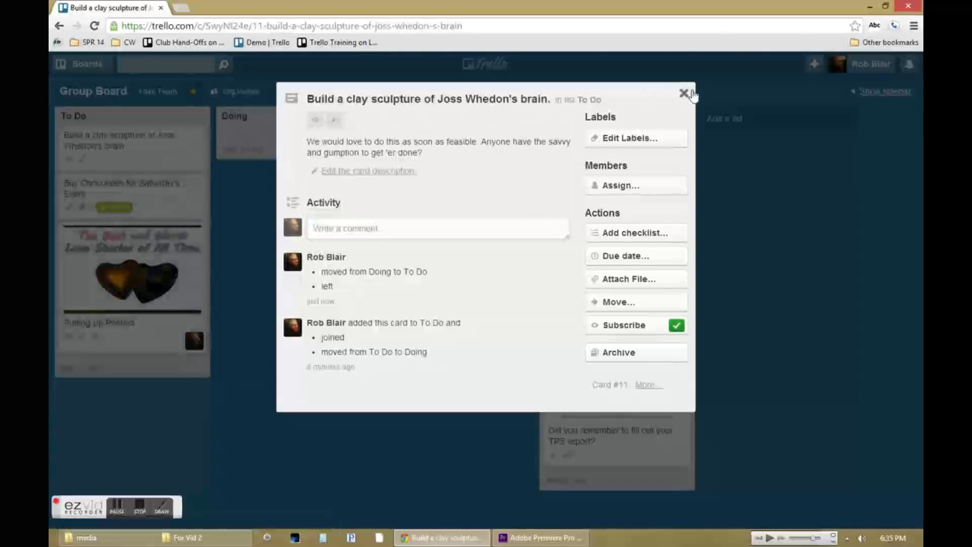
# Step: Close the clay sculpture card, view members and activity, then collapse the board sidebar
pyautogui.click(684, 93)
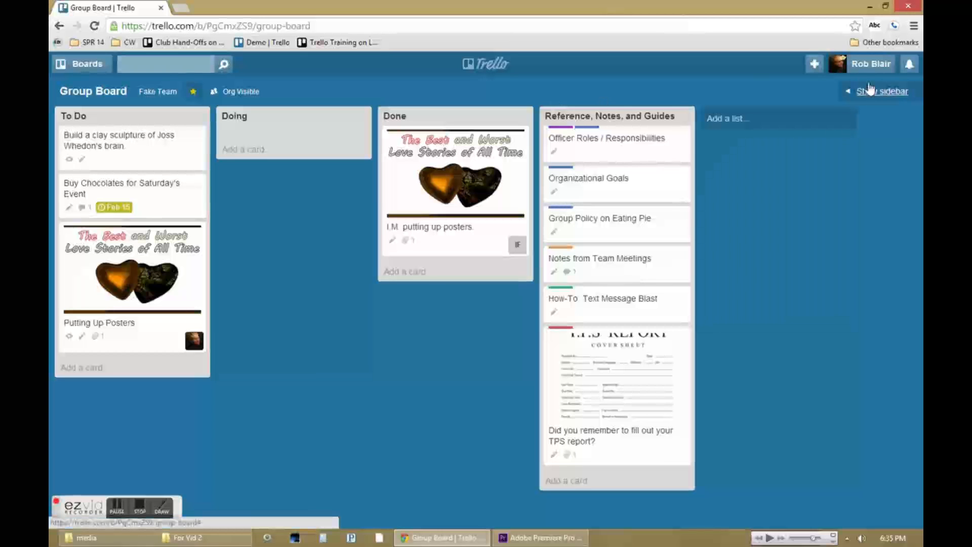
pyautogui.click(881, 91)
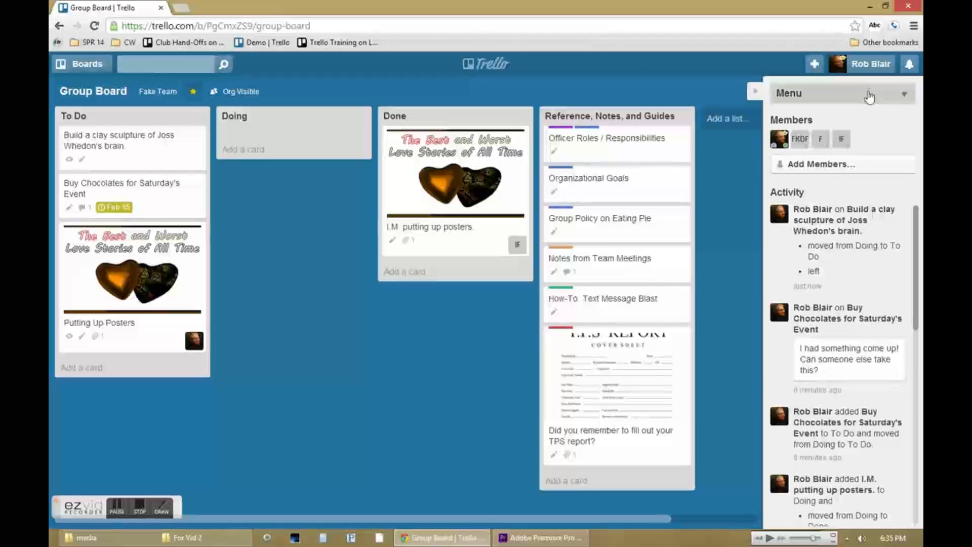
pyautogui.click(902, 94)
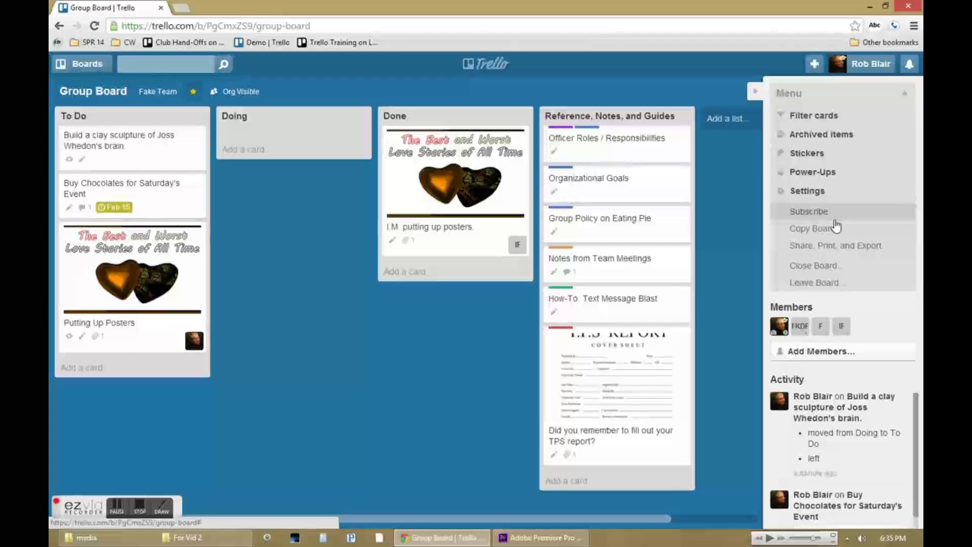
pyautogui.moveTo(756, 92)
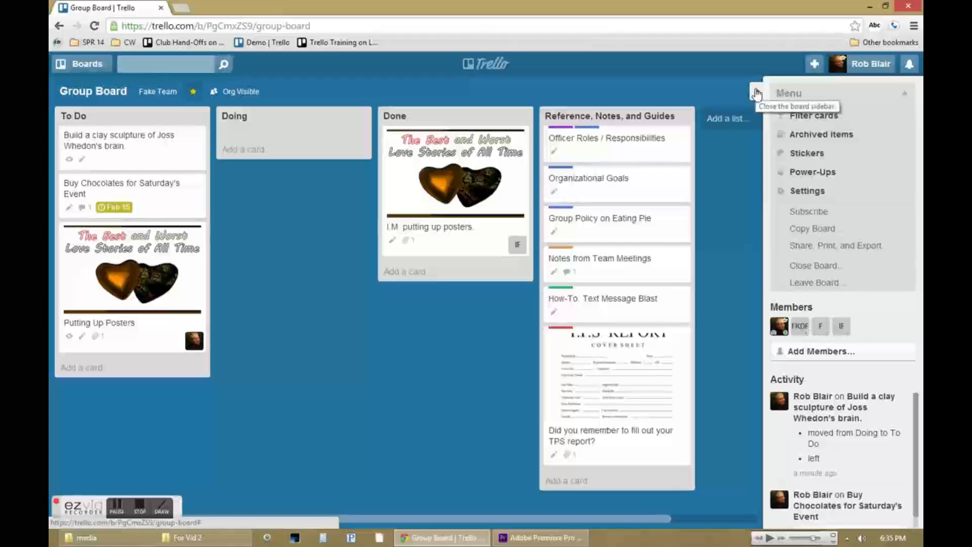
pyautogui.click(756, 93)
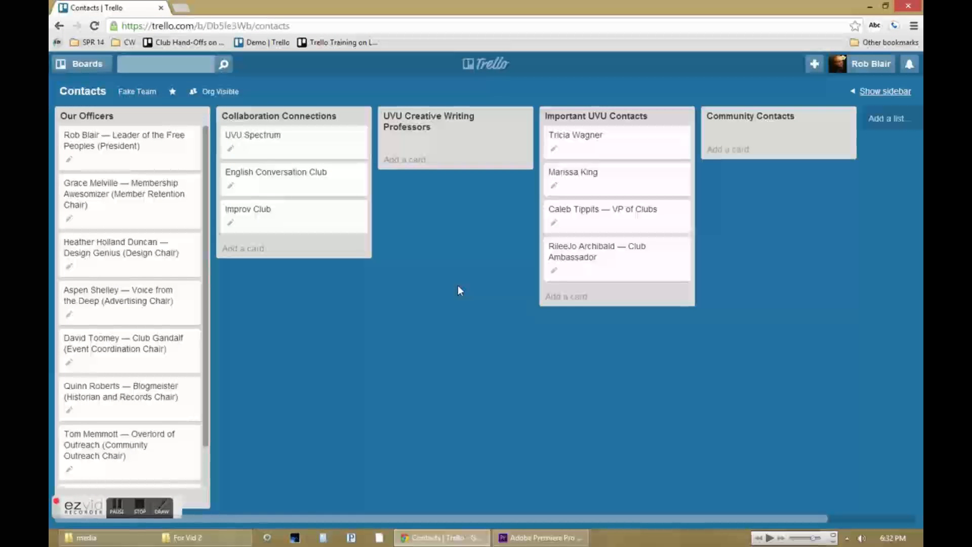
pyautogui.moveTo(285, 120)
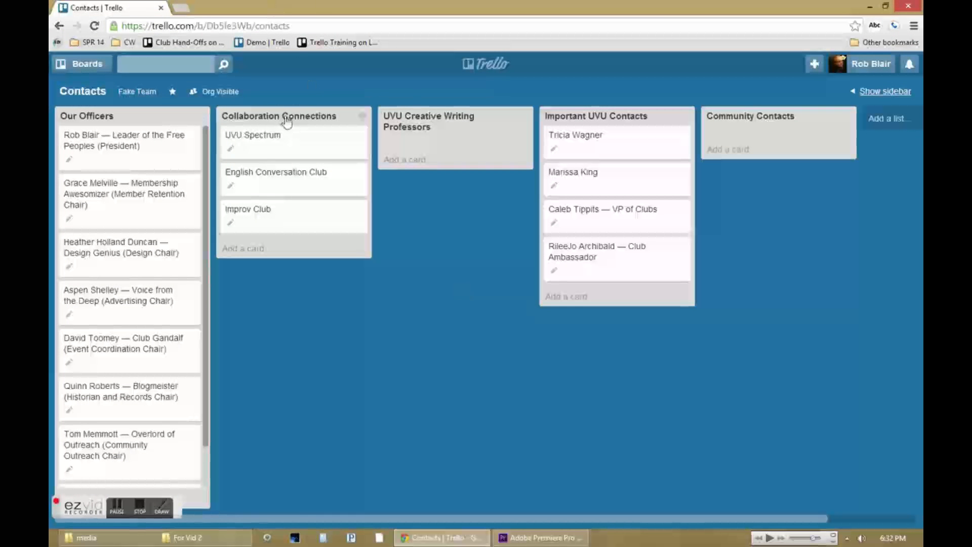
pyautogui.moveTo(137, 91)
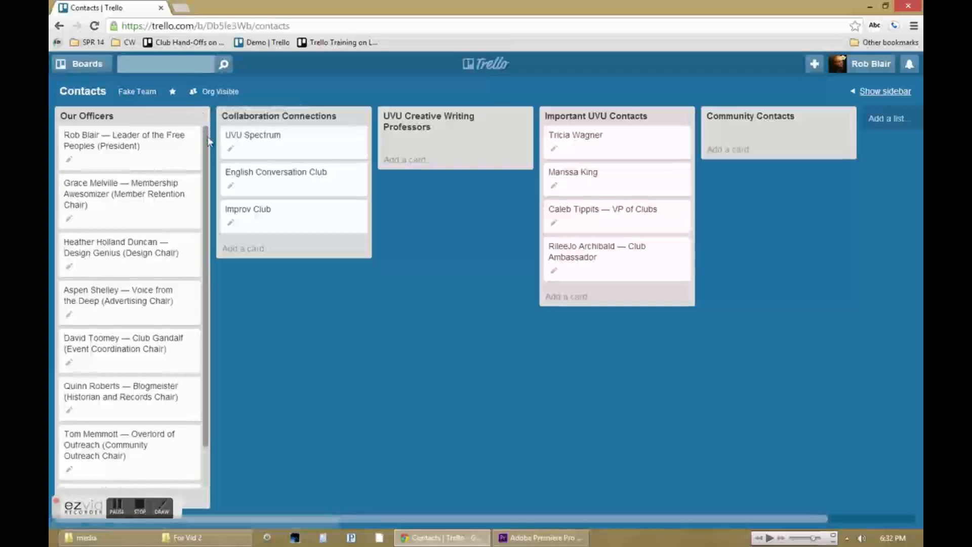
pyautogui.scroll(-3)
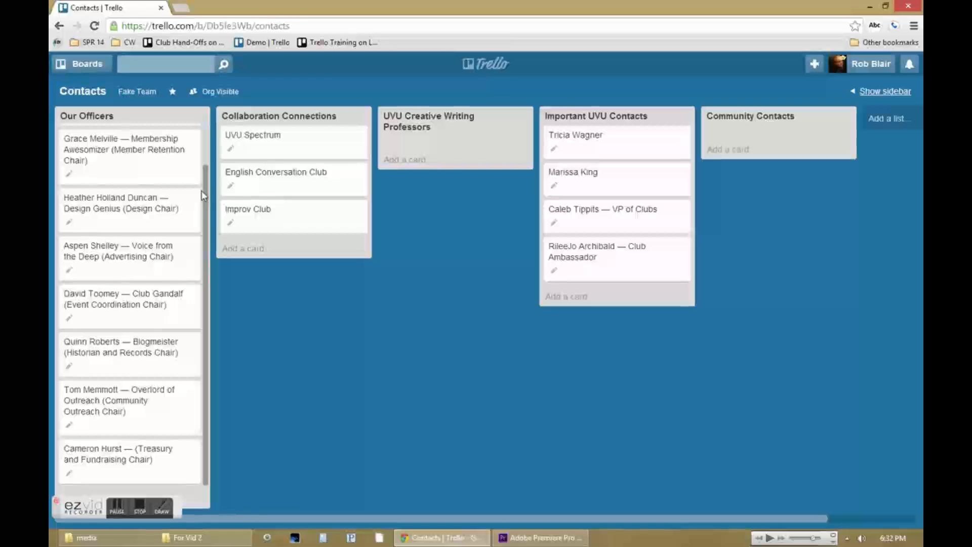
pyautogui.moveTo(183, 251)
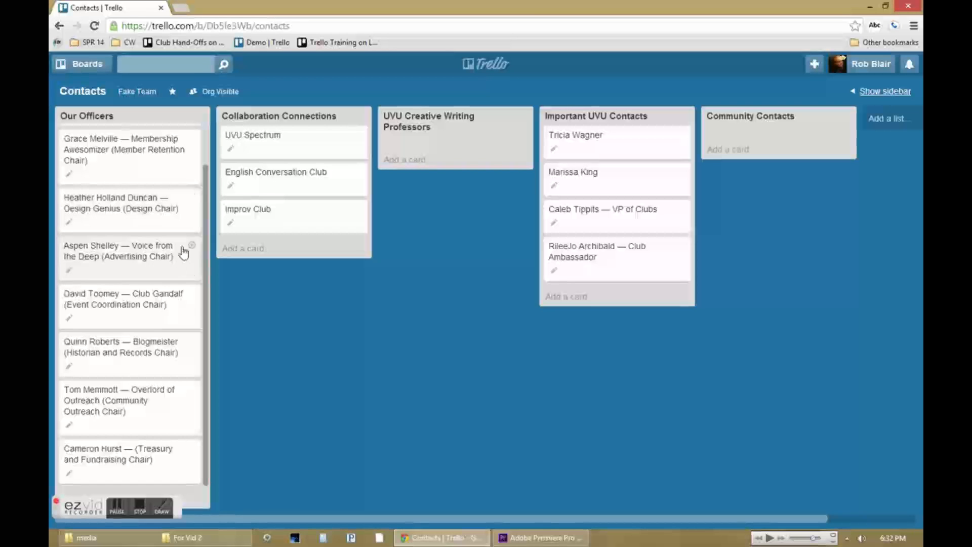
pyautogui.moveTo(187, 461)
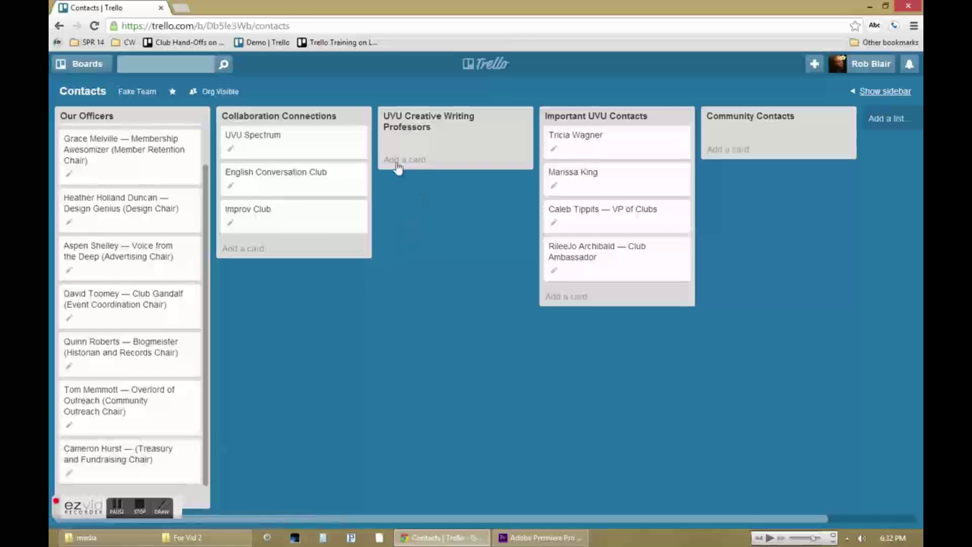
pyautogui.moveTo(666, 154)
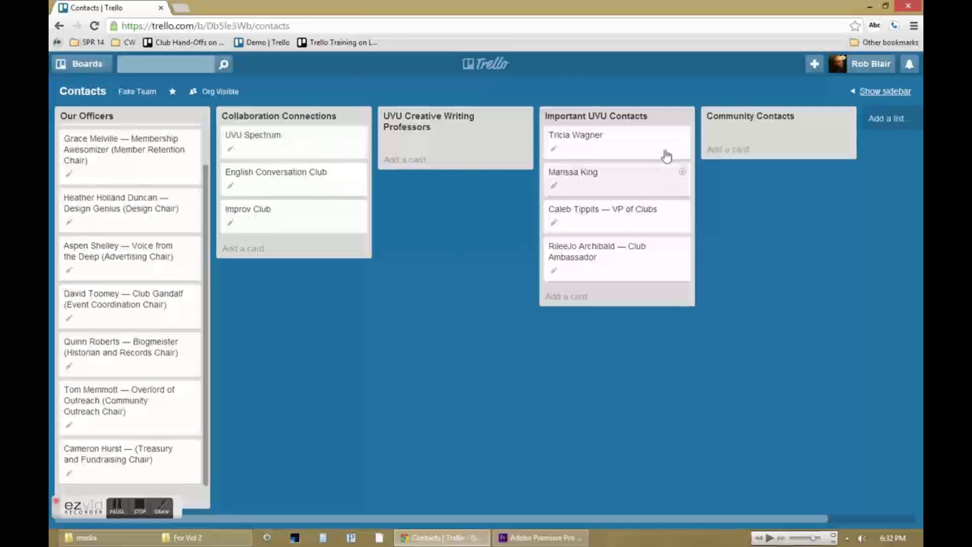
pyautogui.moveTo(357, 138)
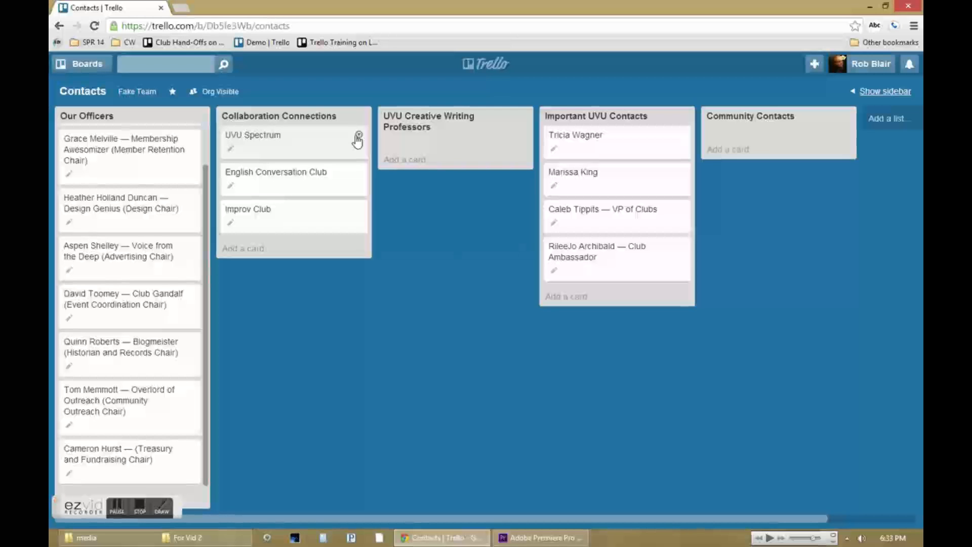
pyautogui.moveTo(457, 184)
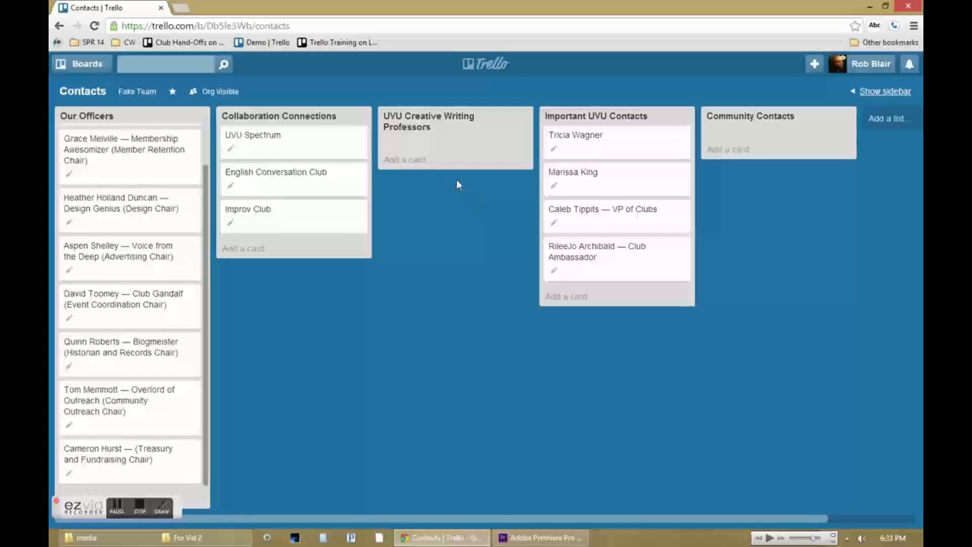
pyautogui.moveTo(87, 64)
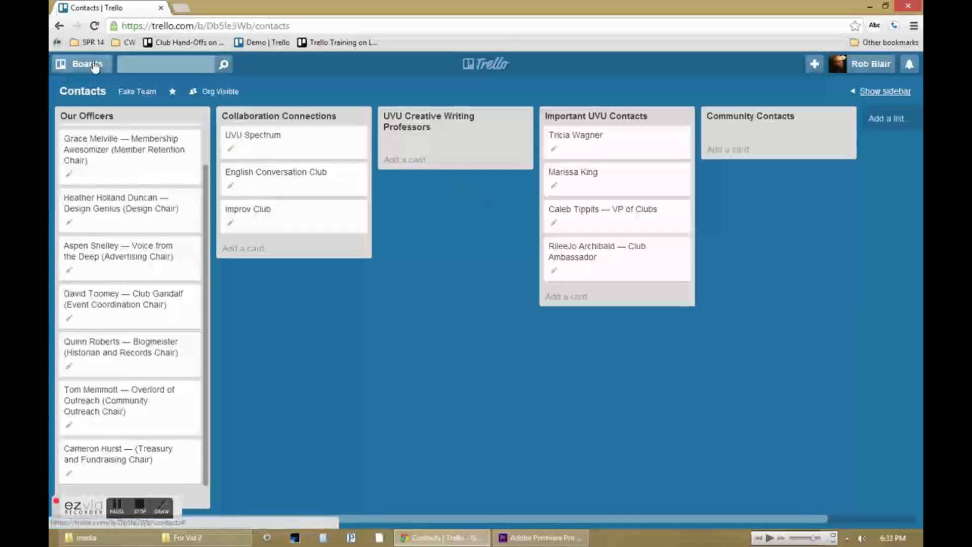
# Step: Open the Advice Board from the scrolled boards drawer
pyautogui.click(81, 63)
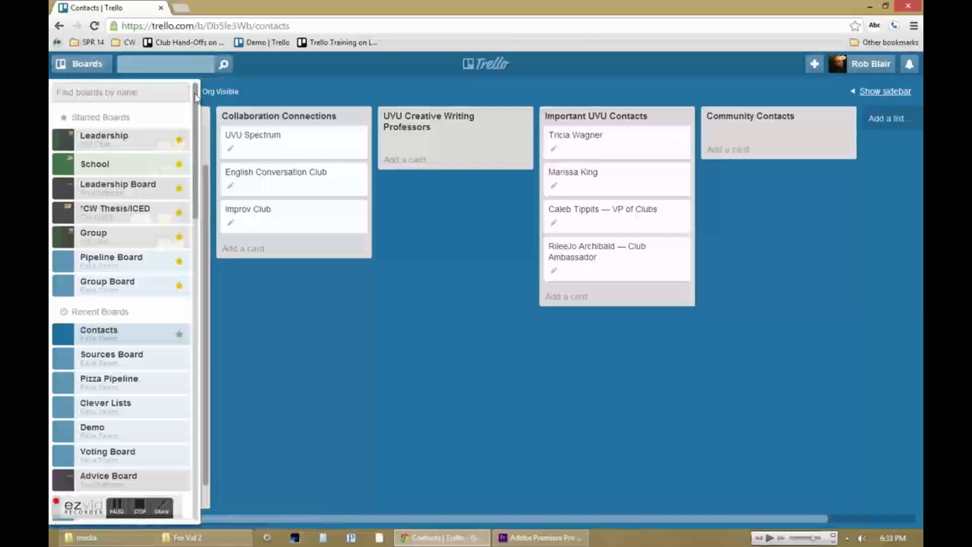
pyautogui.scroll(-3)
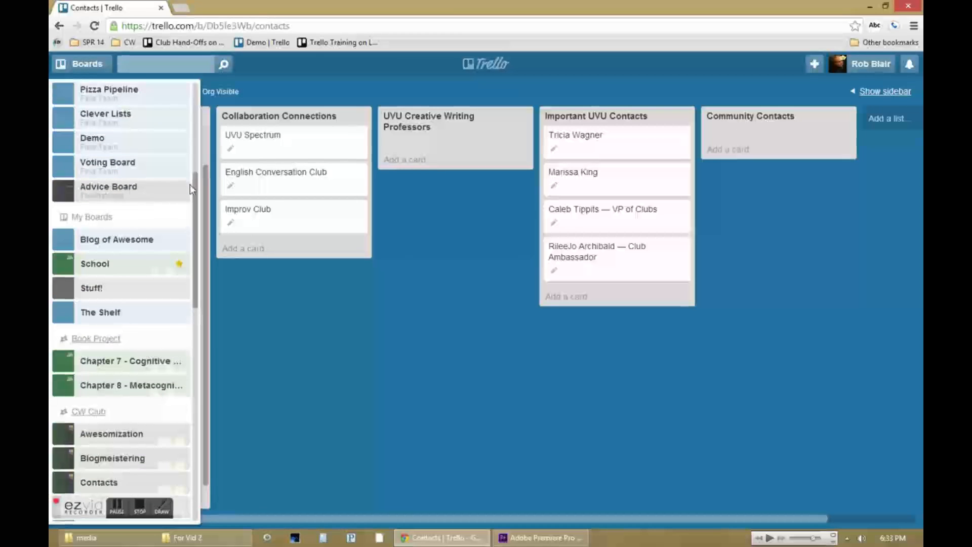
pyautogui.scroll(-3)
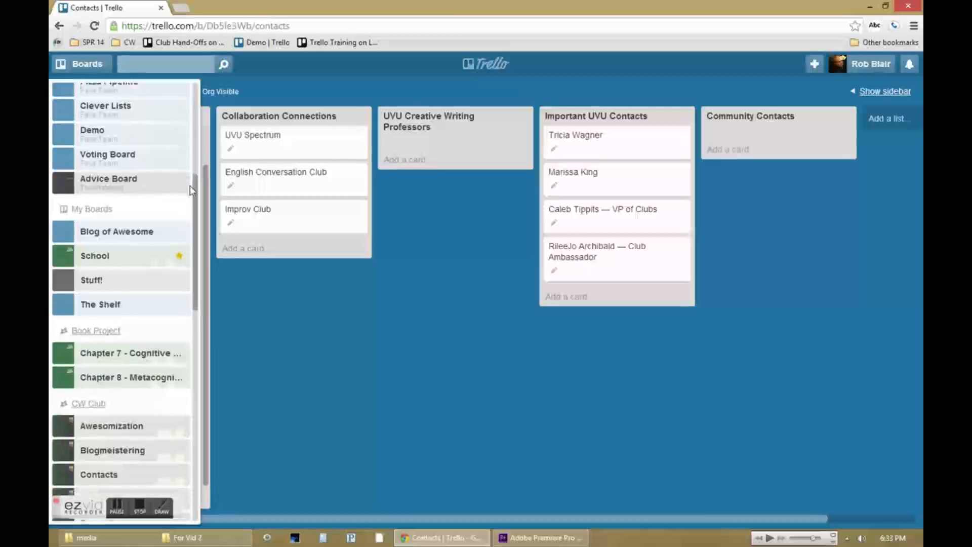
pyautogui.moveTo(180, 183)
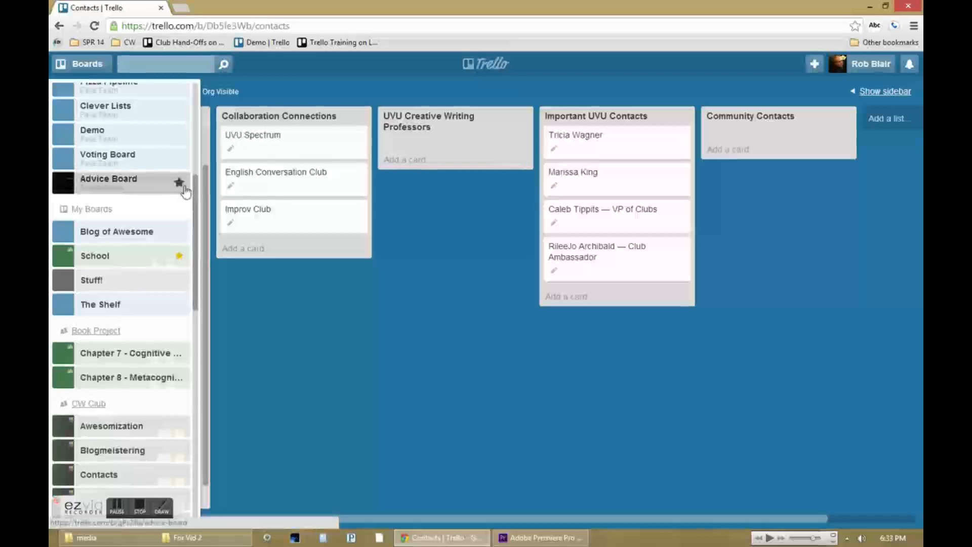
pyautogui.click(108, 178)
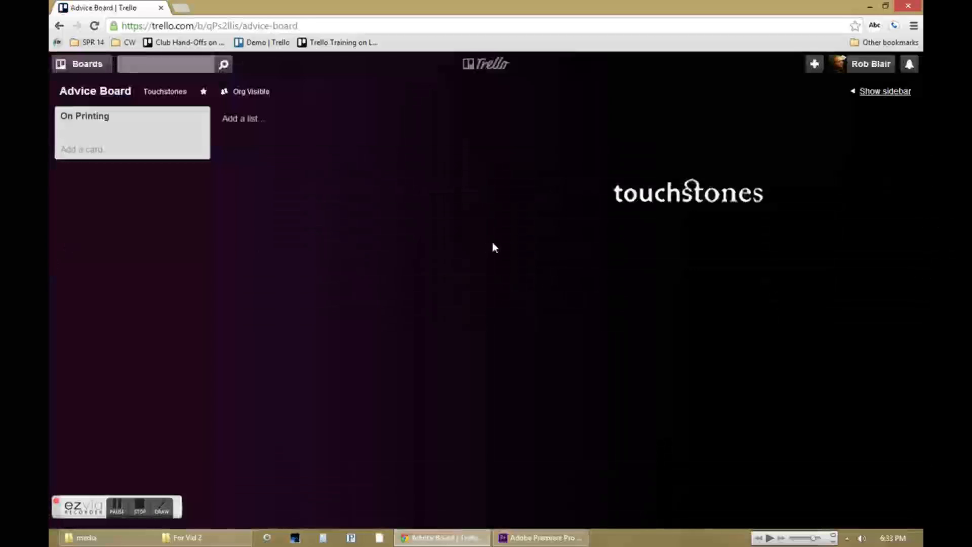
# Step: Browse the Boards drawer down to the Touchstones team's boards and return to the boards home page
pyautogui.click(80, 64)
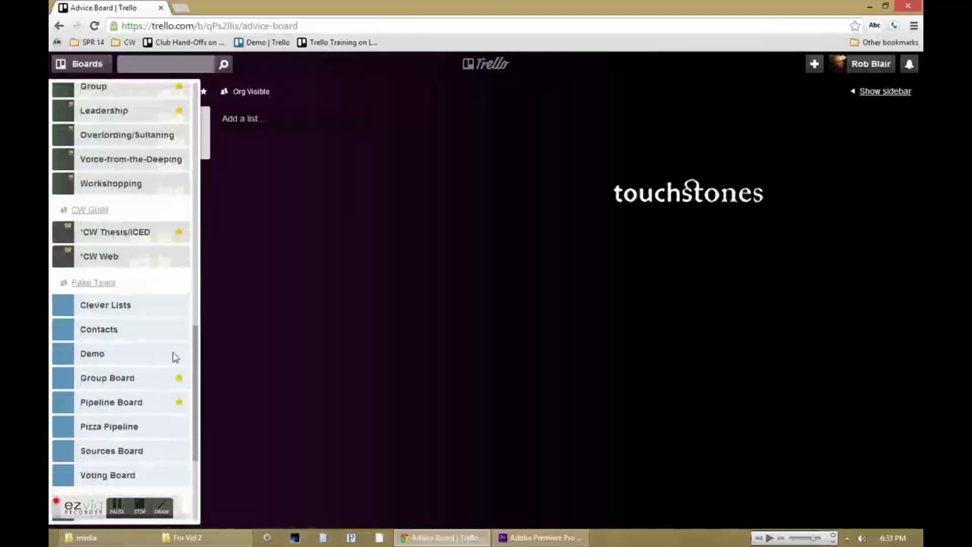
pyautogui.scroll(-3)
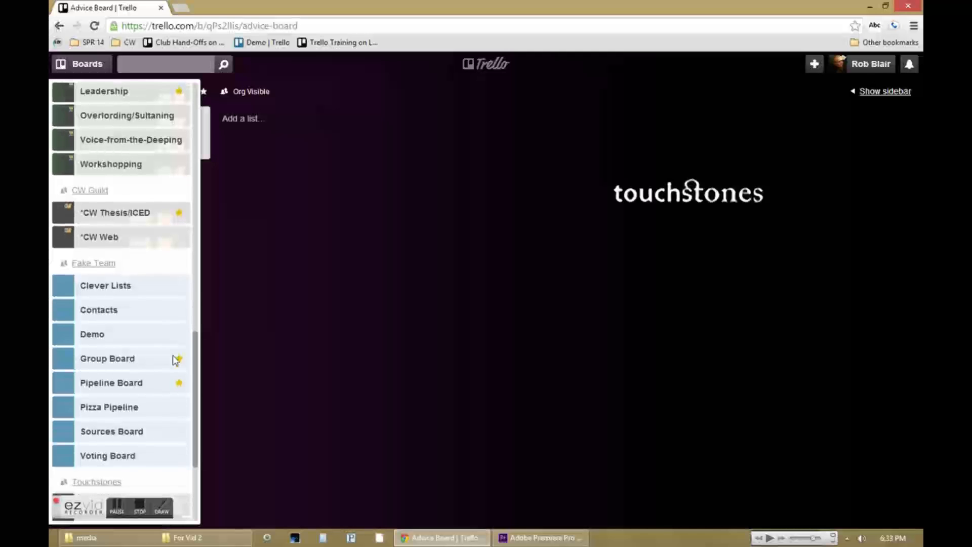
pyautogui.scroll(-3)
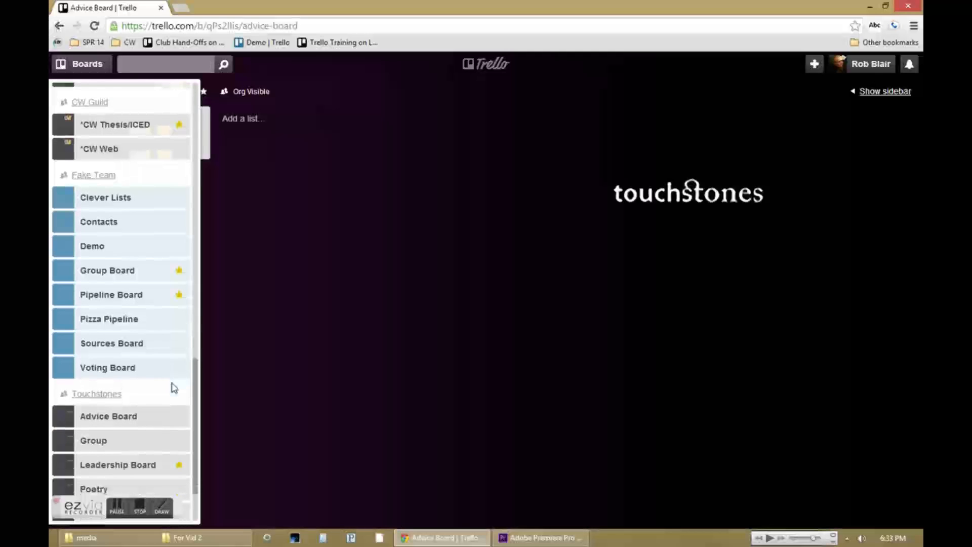
pyautogui.scroll(-3)
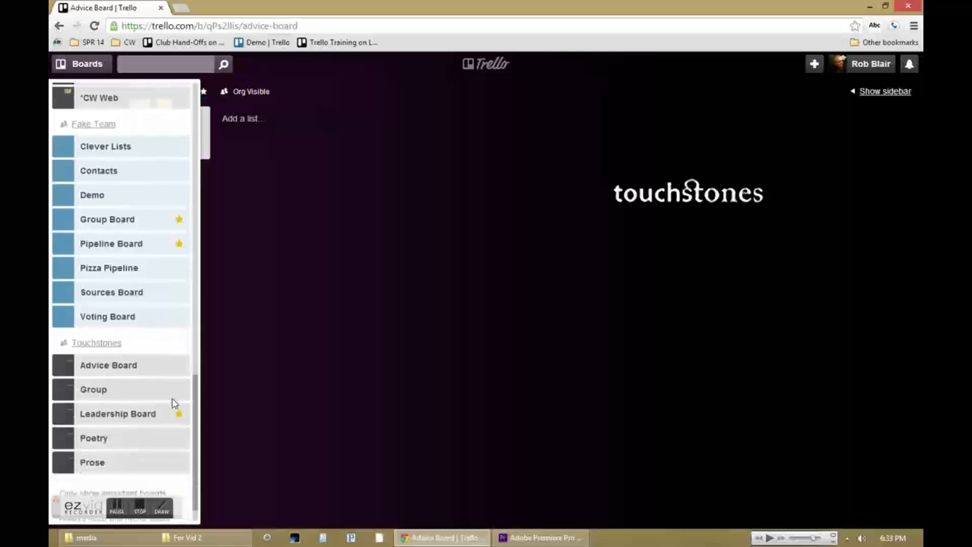
pyautogui.scroll(3)
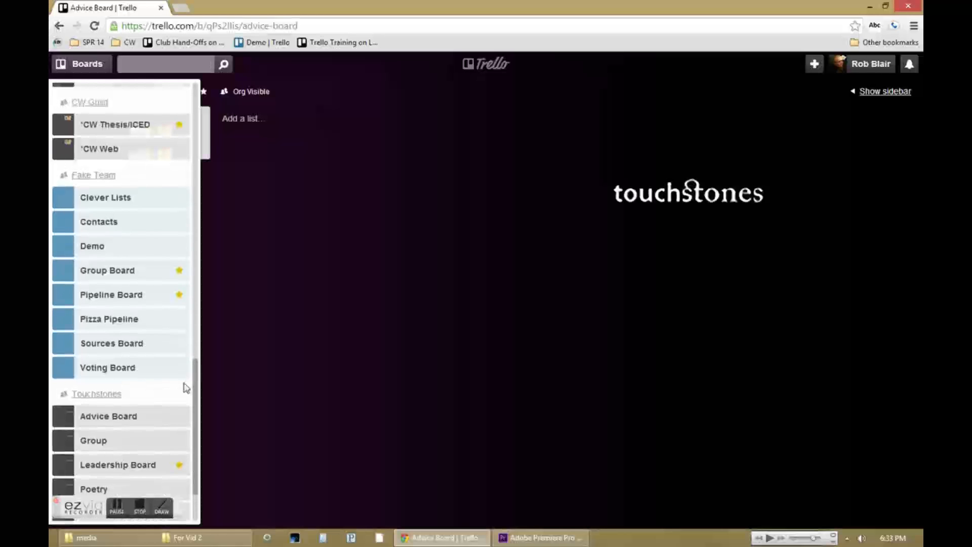
pyautogui.click(81, 63)
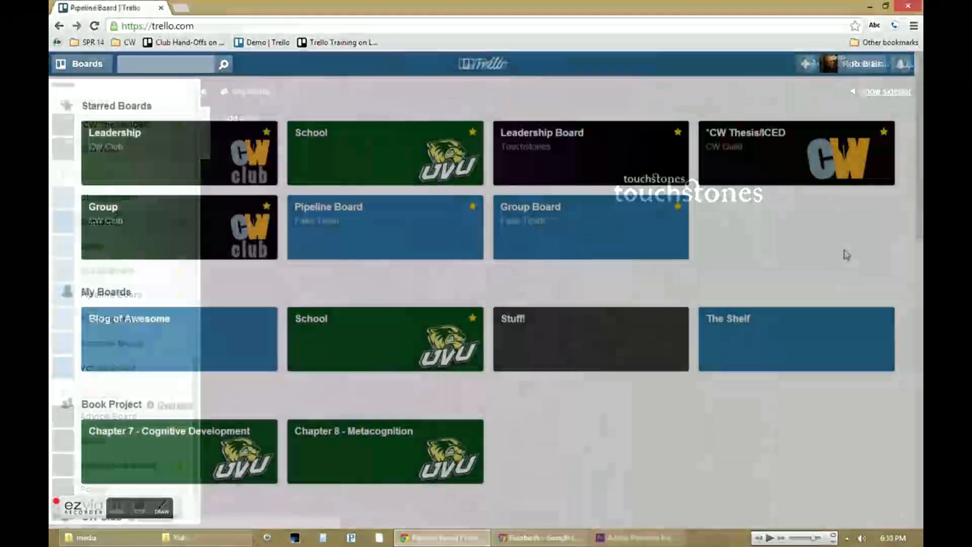